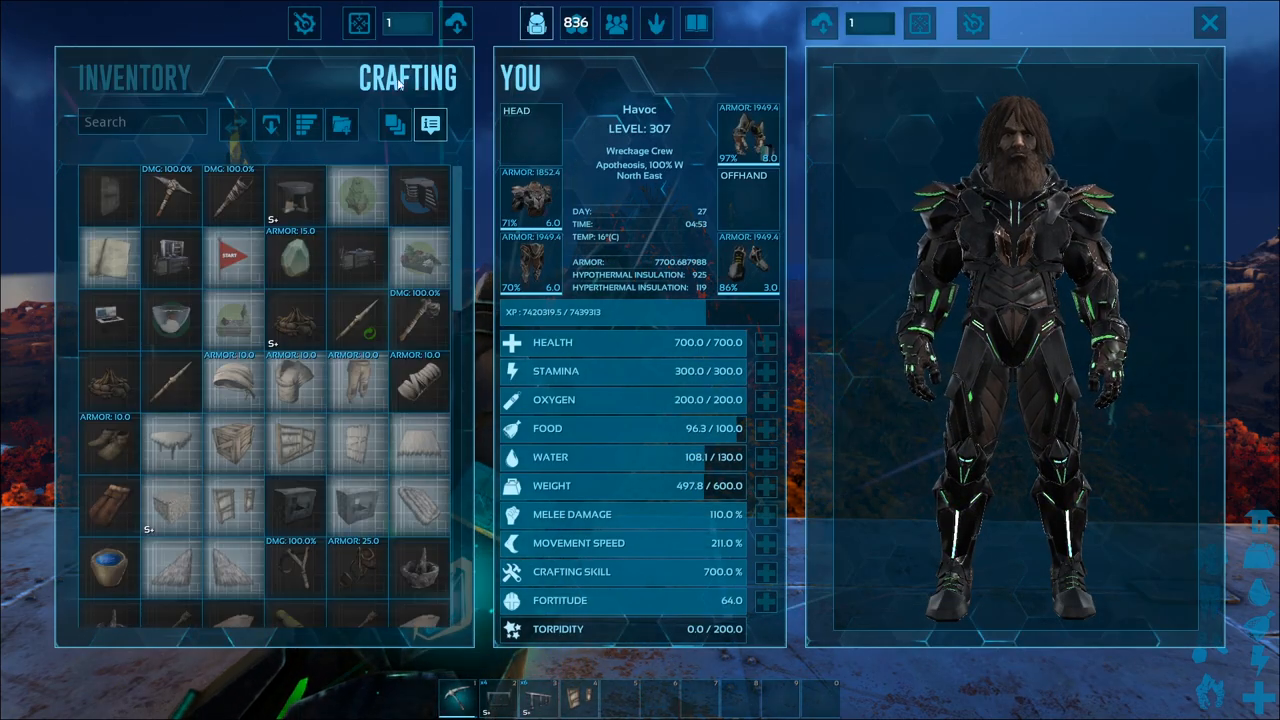
Pick up the placed thatch wall via its radial menu, then open the S+ Crafting Station inventory.
{"action": "type", "text": "wall"}
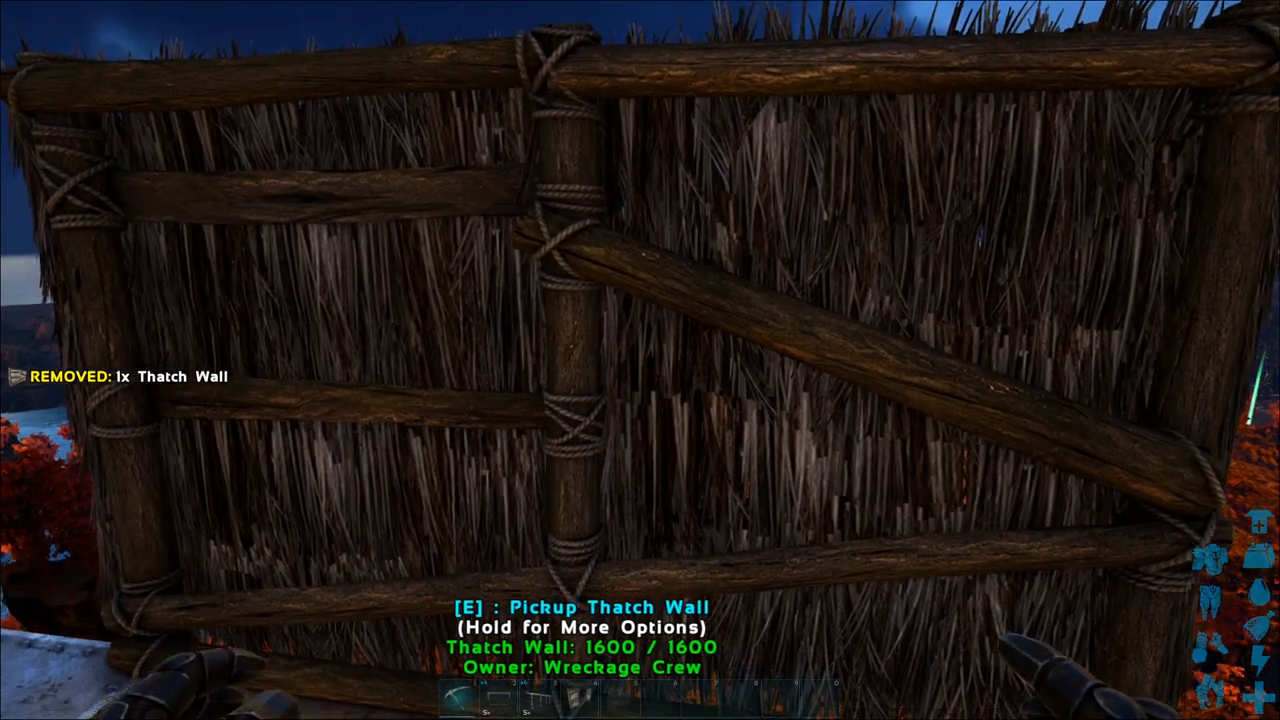
{"action": "key", "text": "e"}
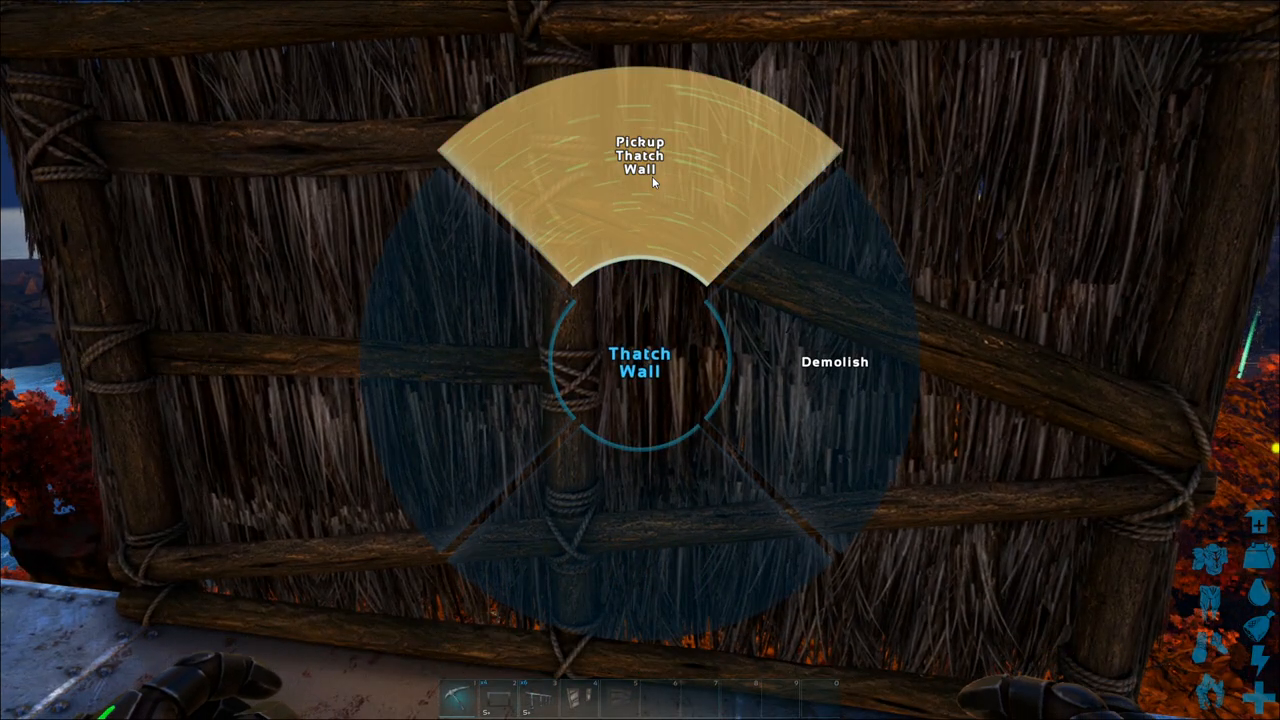
{"action": "left_click", "coordinate": [640, 156]}
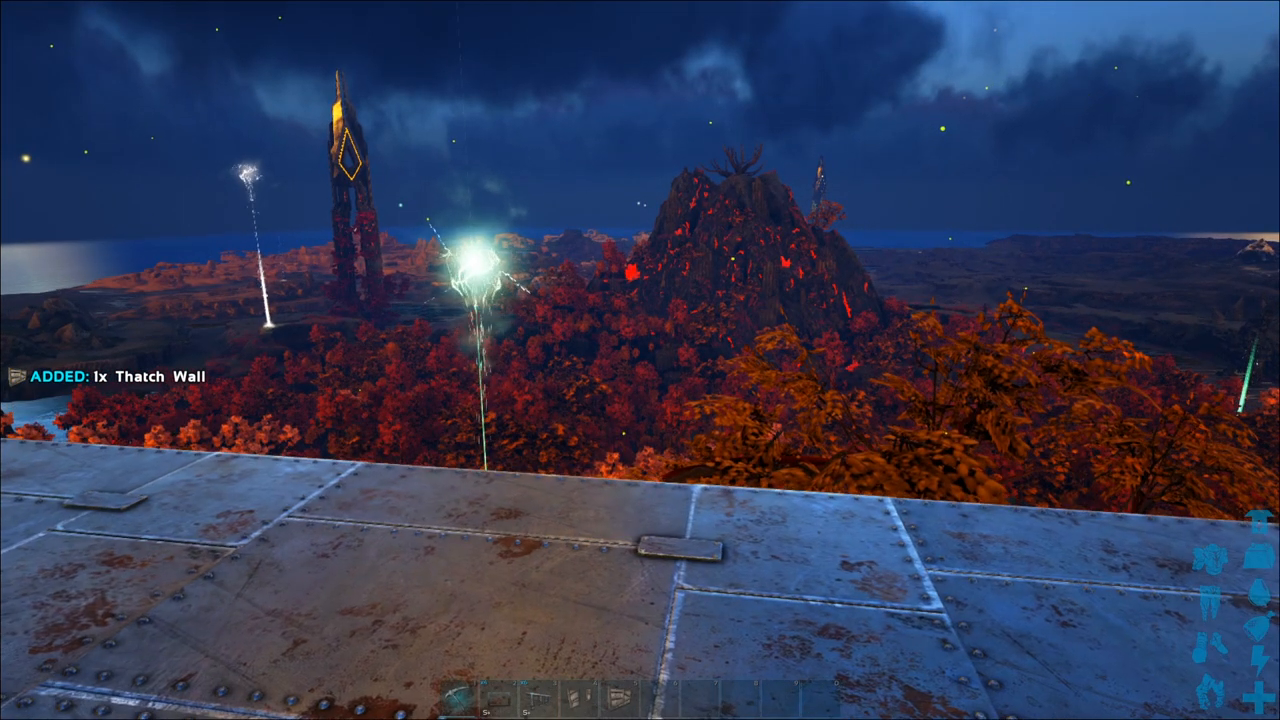
{"action": "key", "text": "e"}
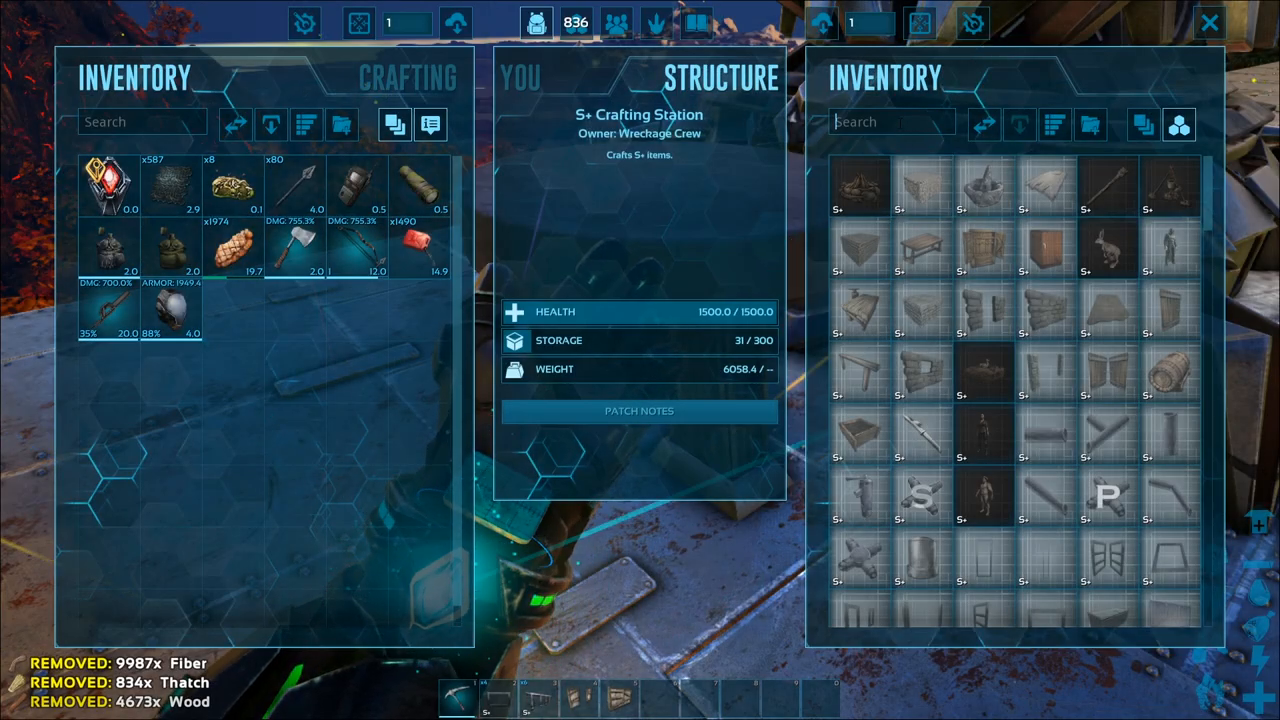
Filter the station inventory for 'wall' and pick up the S+ Stone Wall.
{"action": "type", "text": "wall"}
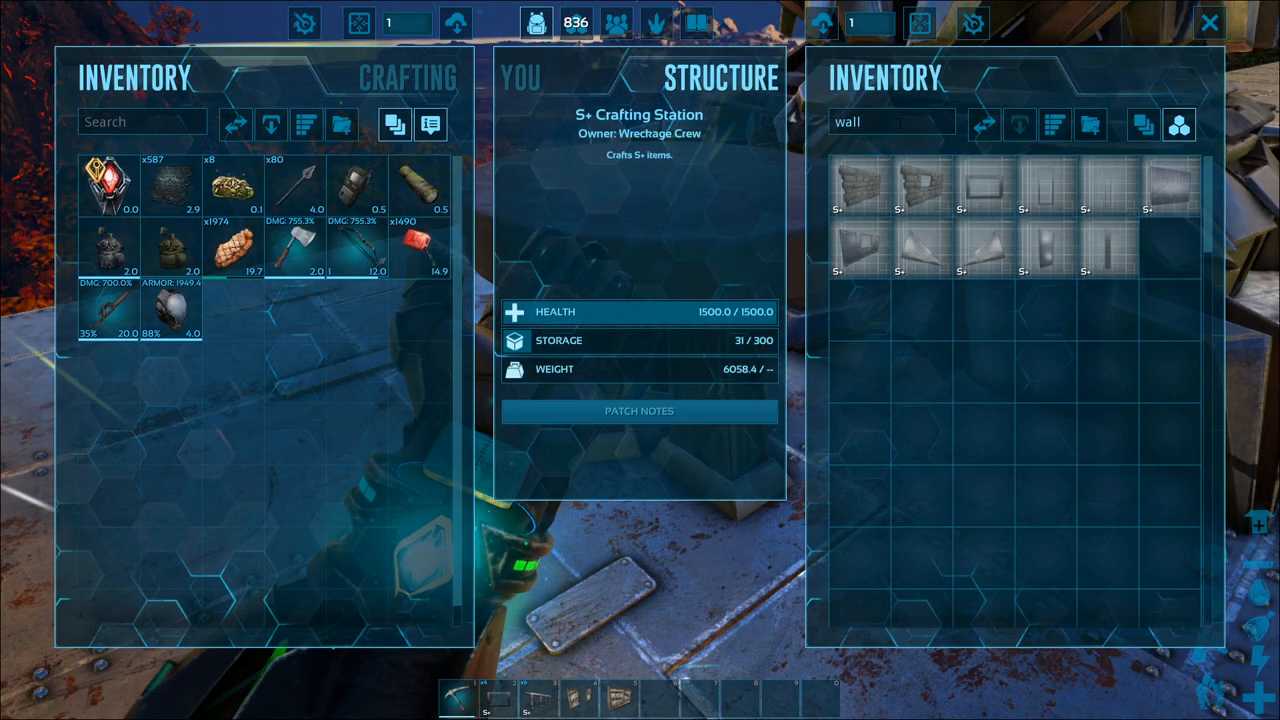
{"action": "left_click", "coordinate": [858, 188]}
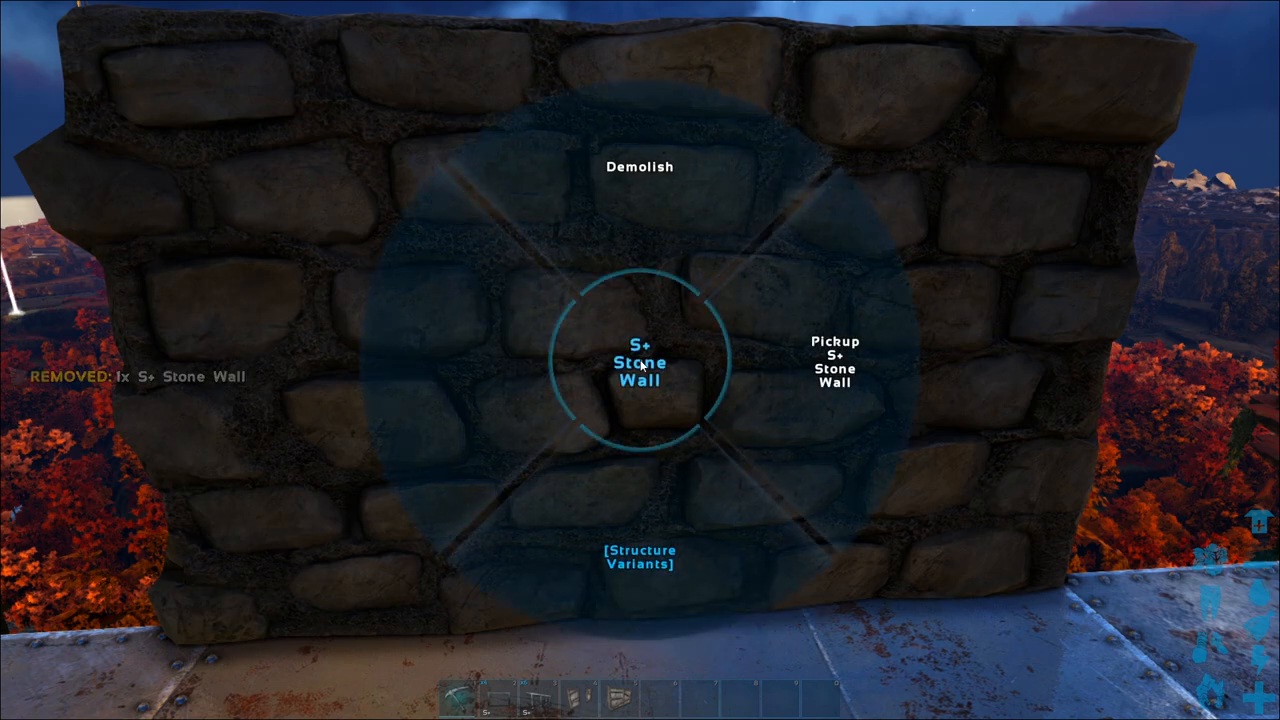
{"action": "mouse_move", "coordinate": [810, 368]}
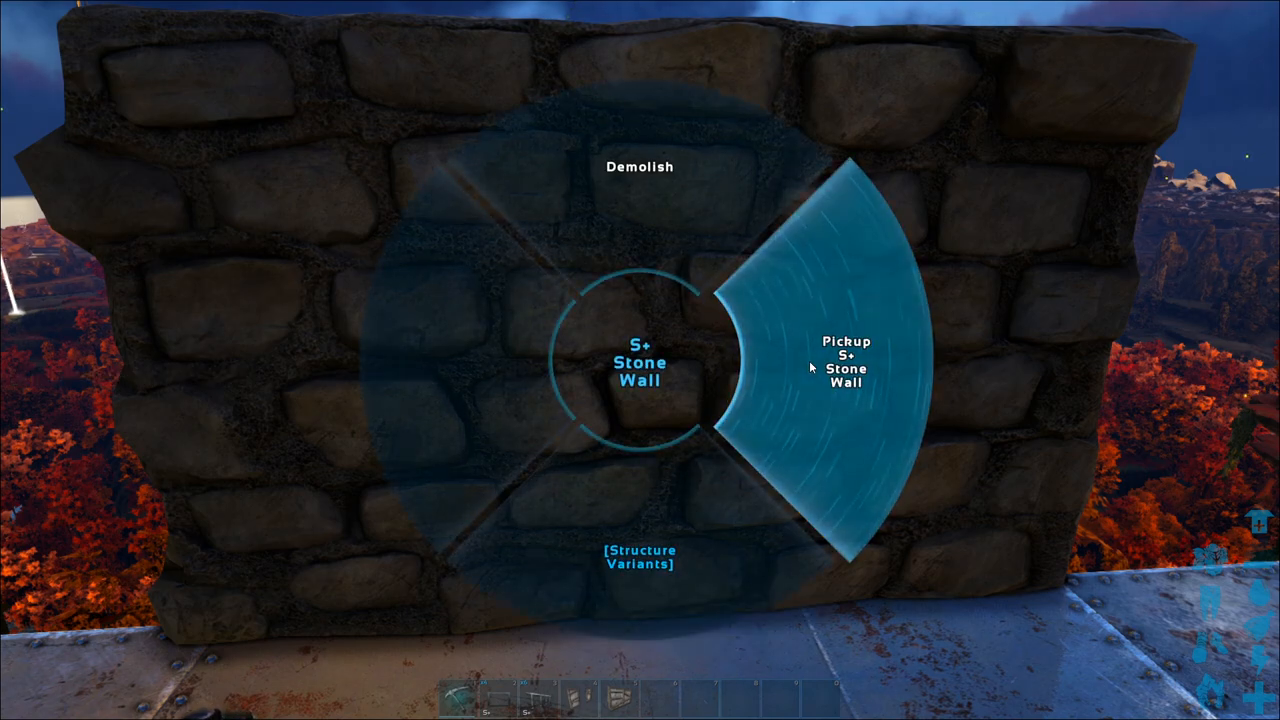
{"action": "left_click", "coordinate": [844, 368]}
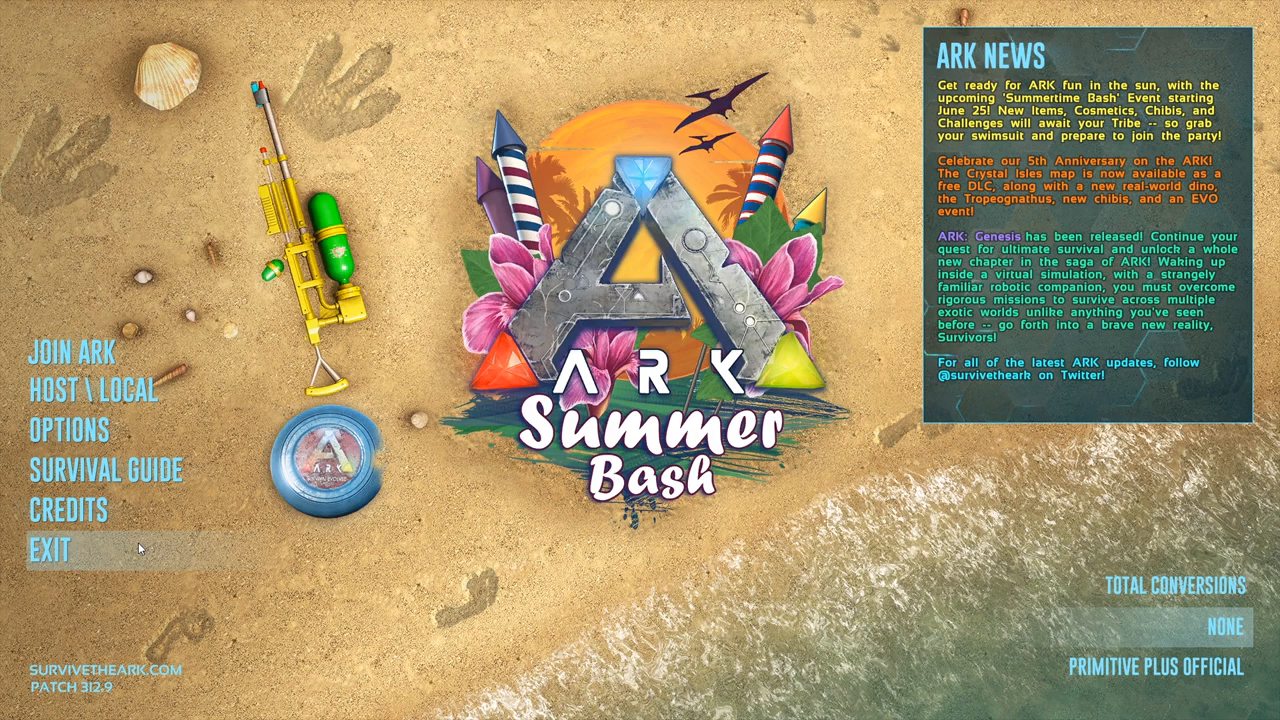
{"action": "mouse_move", "coordinate": [364, 568]}
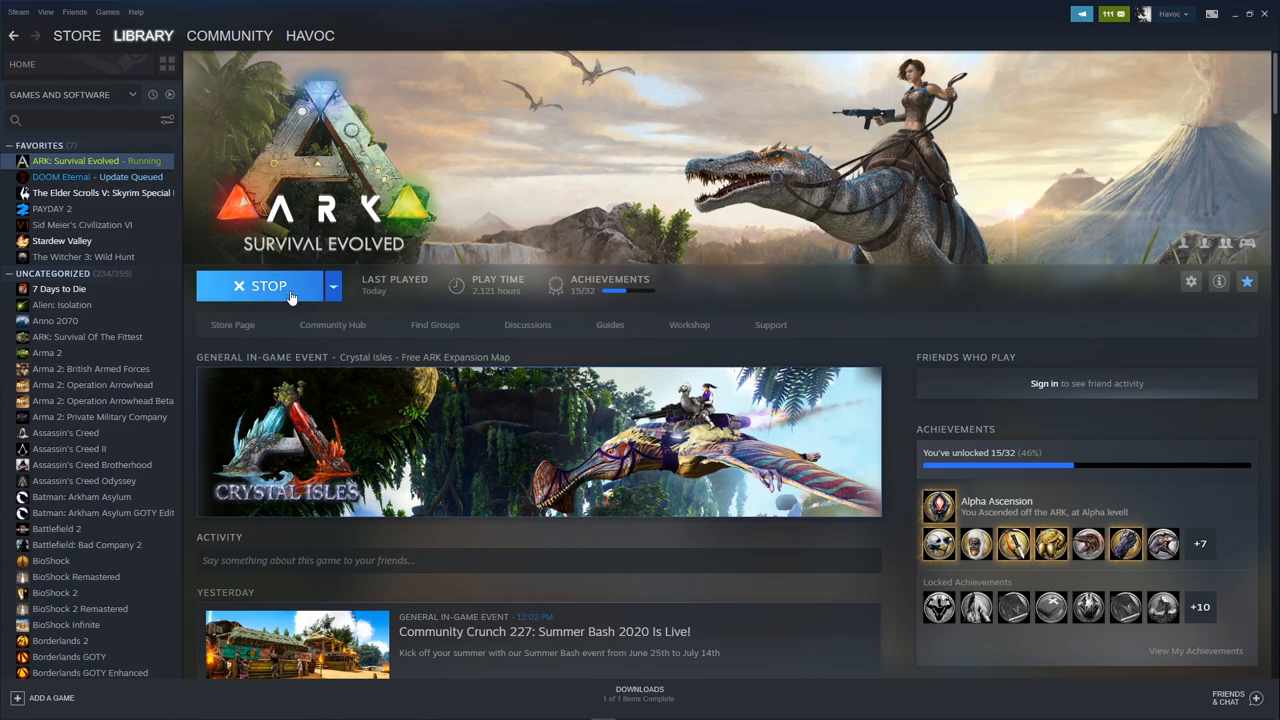
Stop the running ARK: Survival Evolved game from the Steam Library.
{"action": "left_click", "coordinate": [268, 284]}
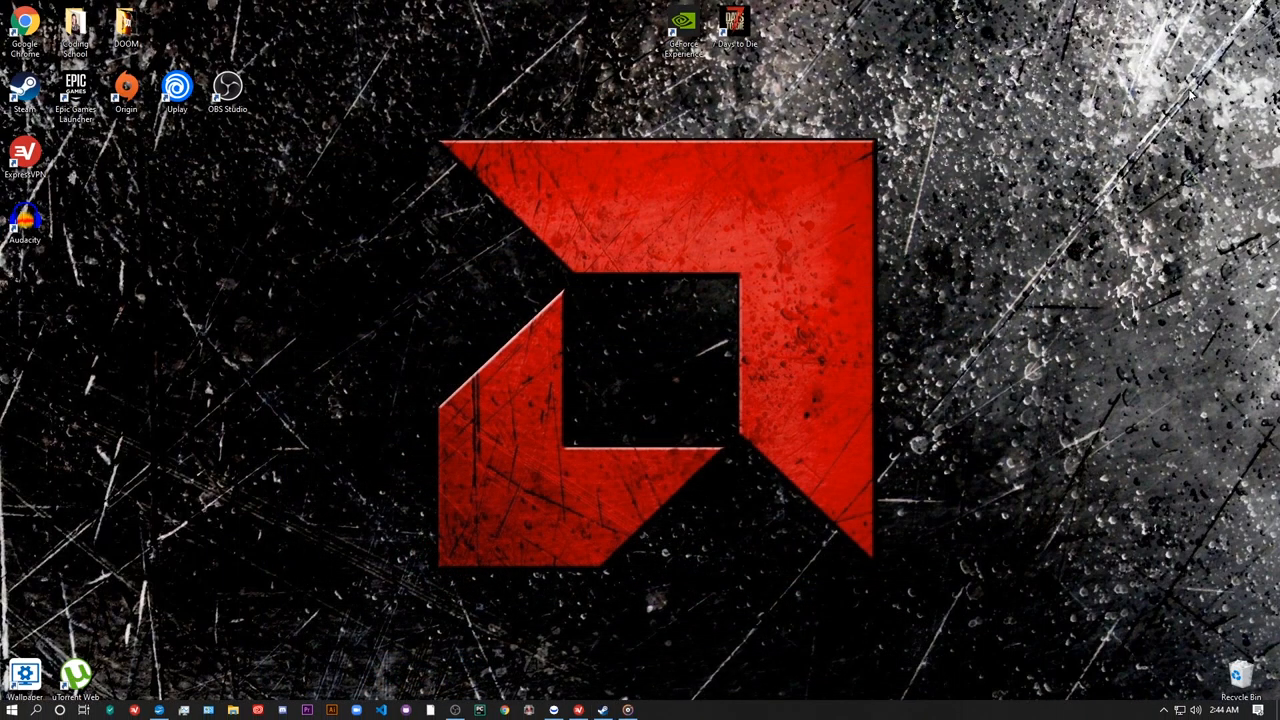
{"action": "mouse_move", "coordinate": [832, 206]}
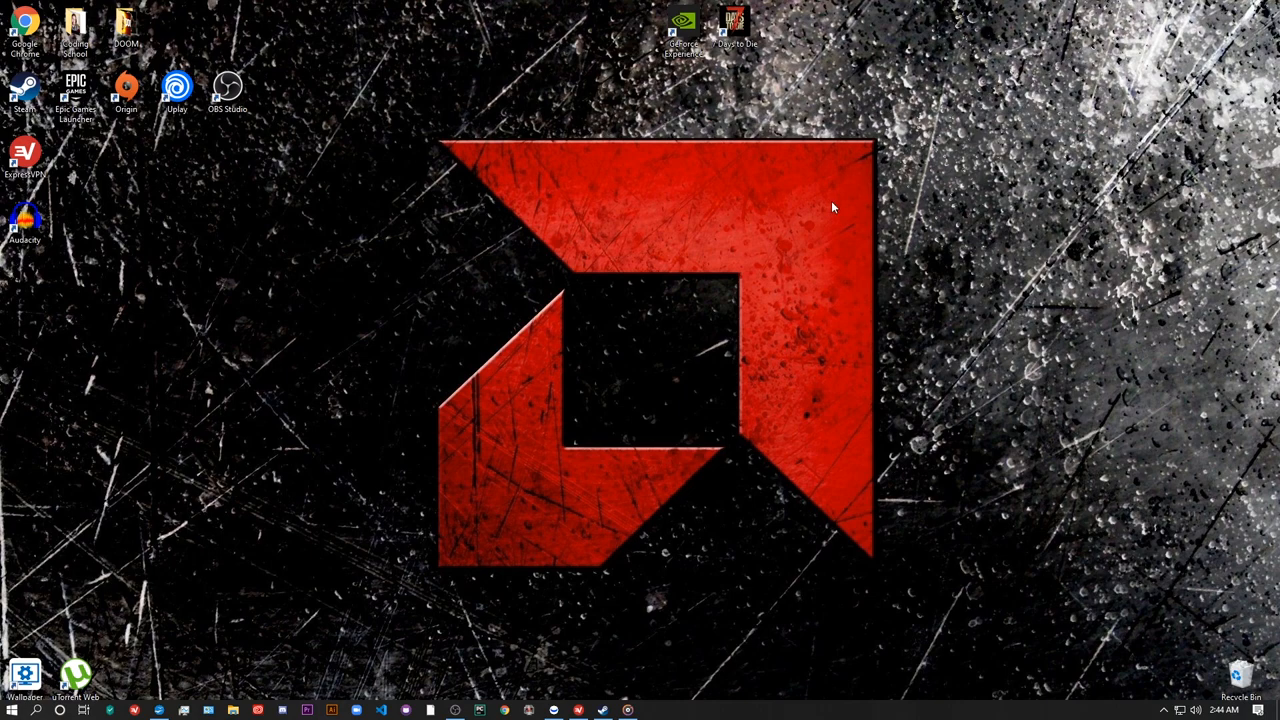
{"action": "mouse_move", "coordinate": [400, 536]}
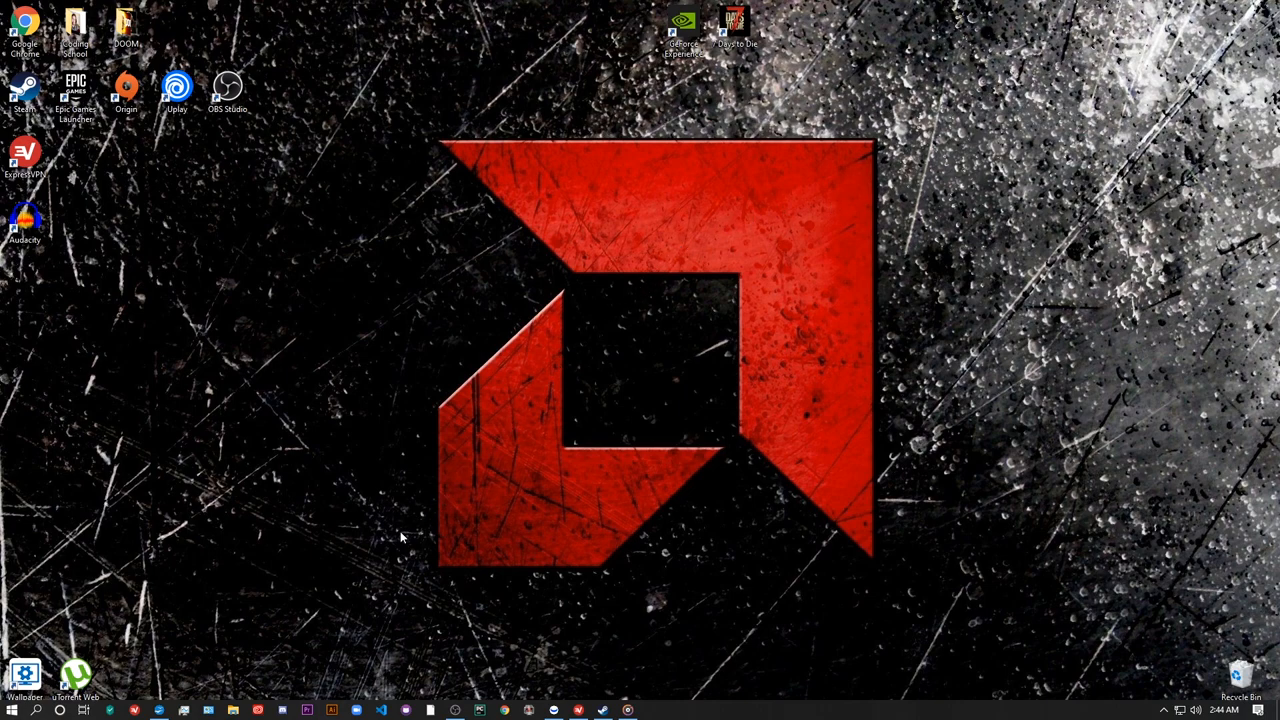
{"action": "mouse_move", "coordinate": [284, 602]}
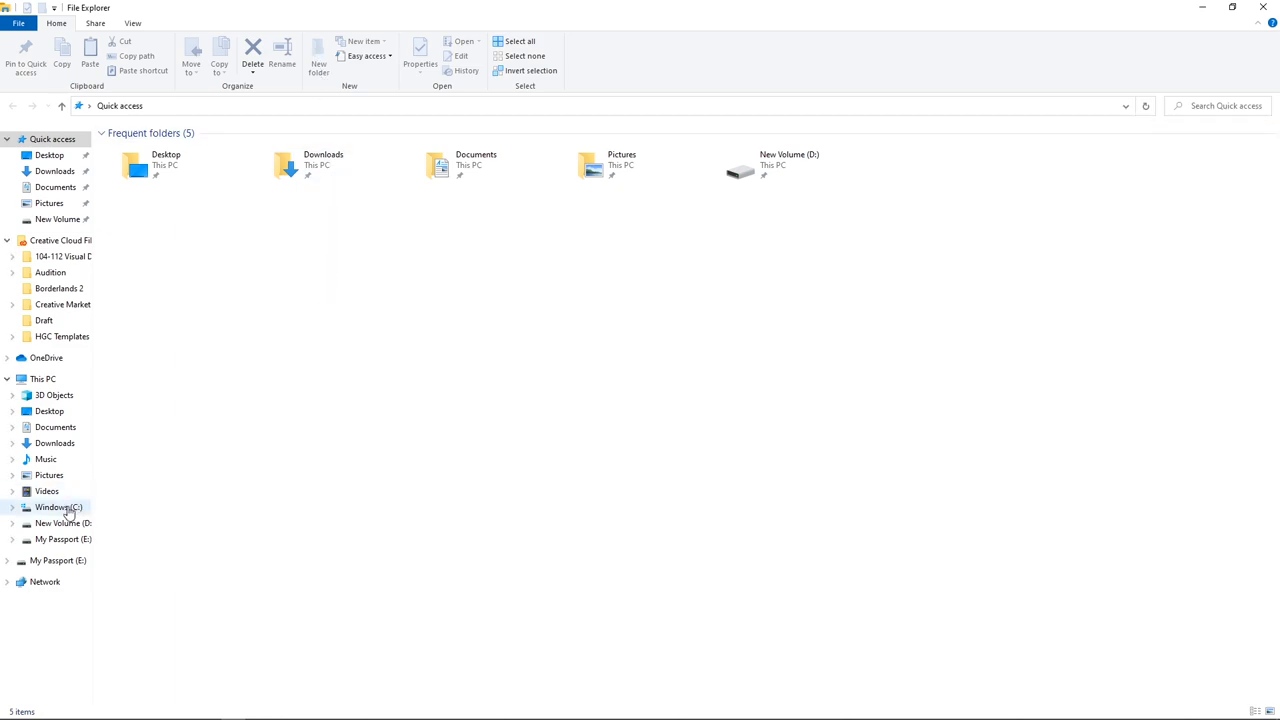
{"action": "mouse_move", "coordinate": [36, 516]}
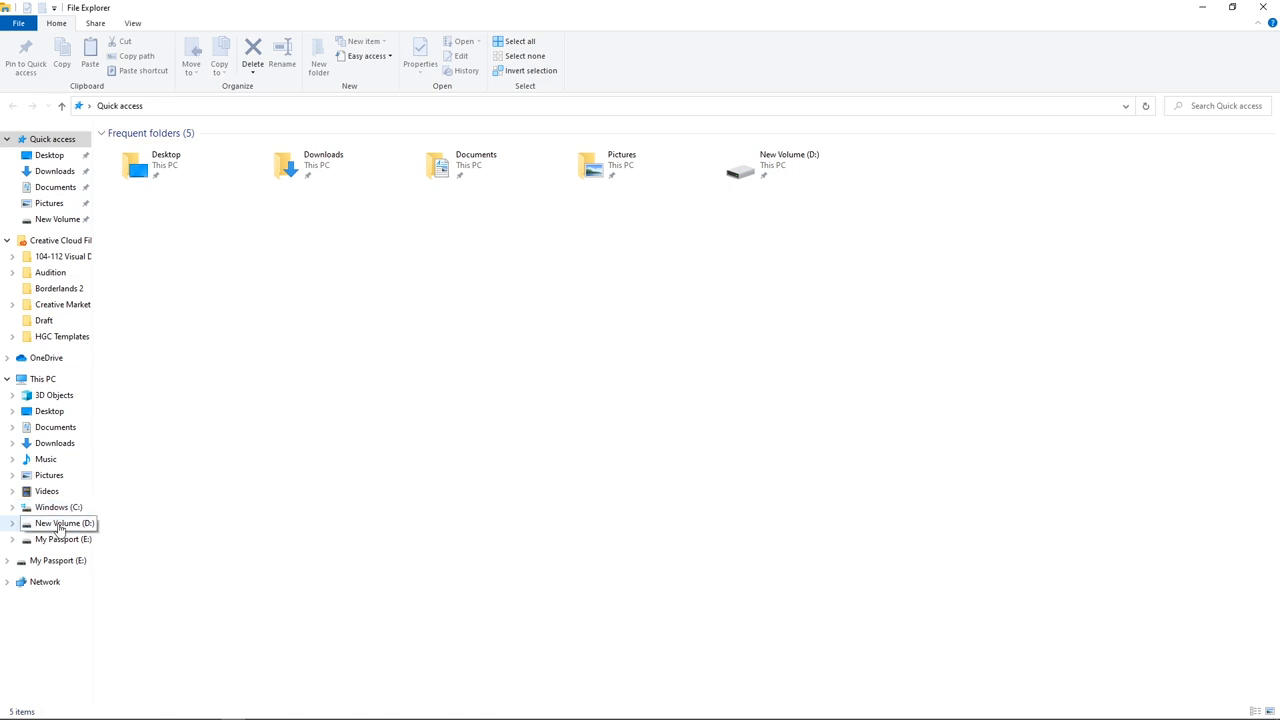
Browse to New Volume (D:) and select the Civ VI folder.
{"action": "double_click", "coordinate": [62, 524]}
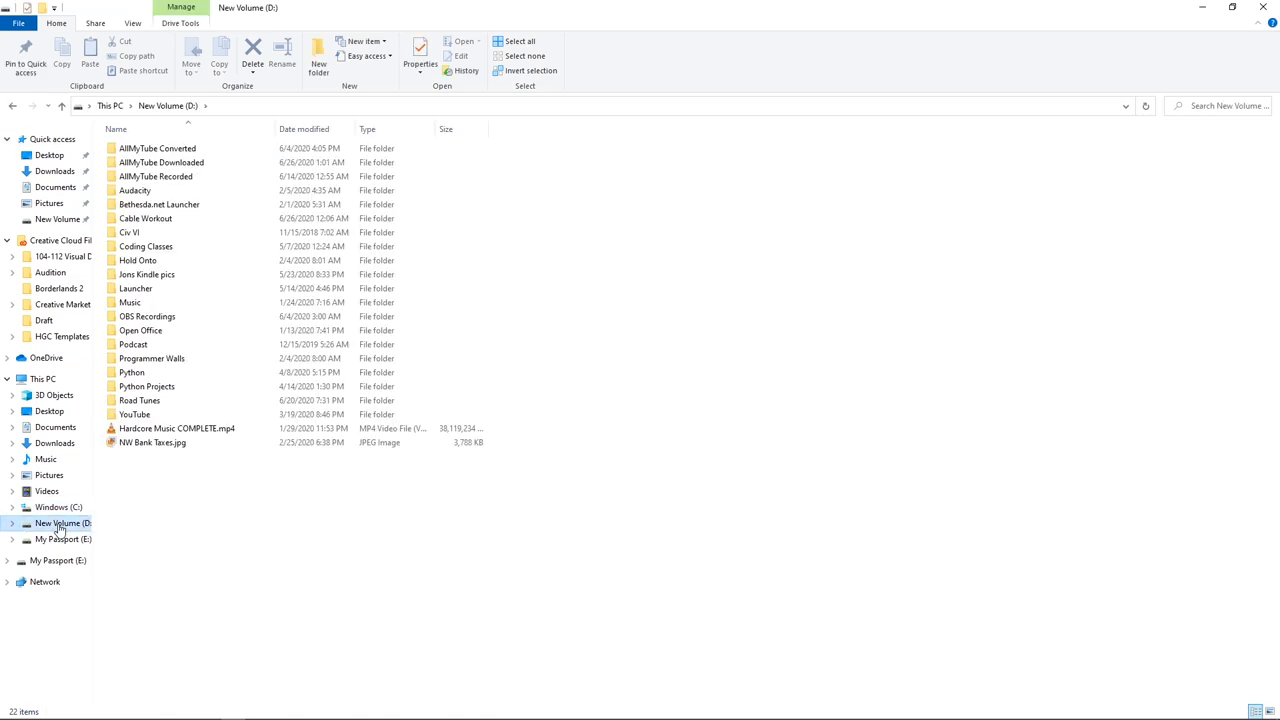
{"action": "left_click", "coordinate": [136, 414]}
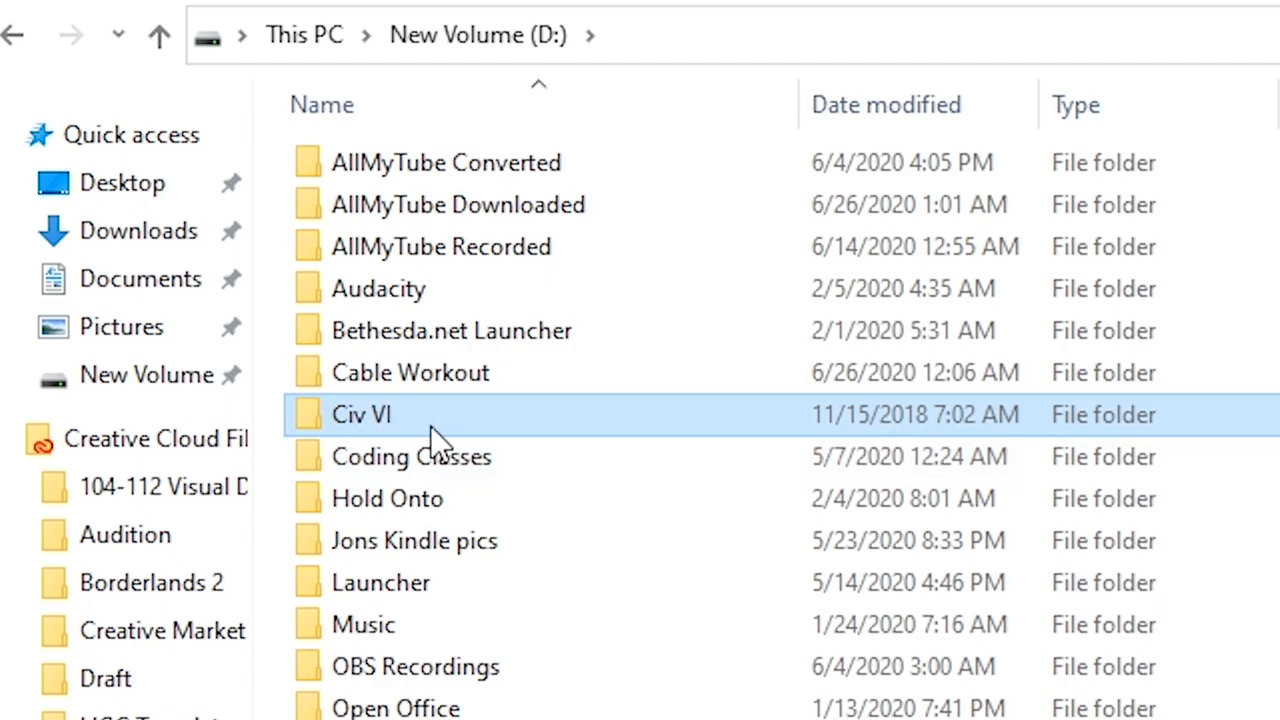
{"action": "mouse_move", "coordinate": [416, 436]}
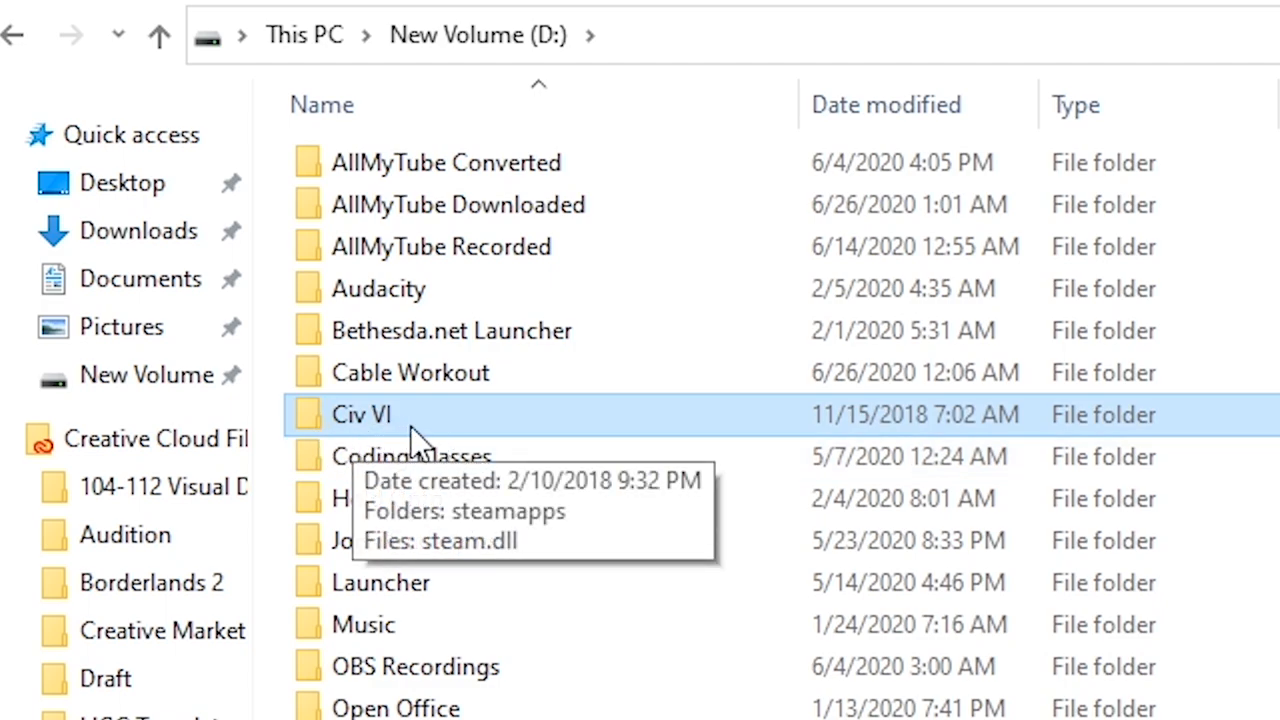
{"action": "mouse_move", "coordinate": [430, 428]}
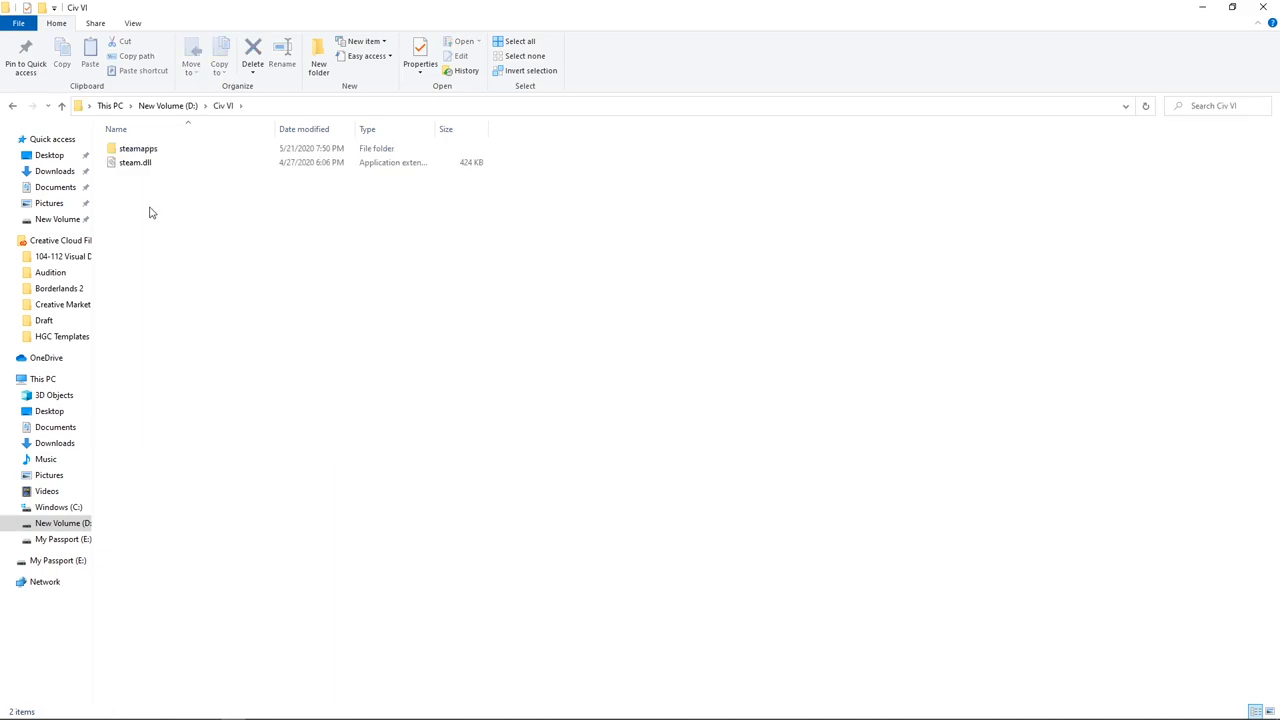
Navigate steamapps > common > ARK > ShooterGame down to the WindowsNoEditor config folder.
{"action": "double_click", "coordinate": [138, 148]}
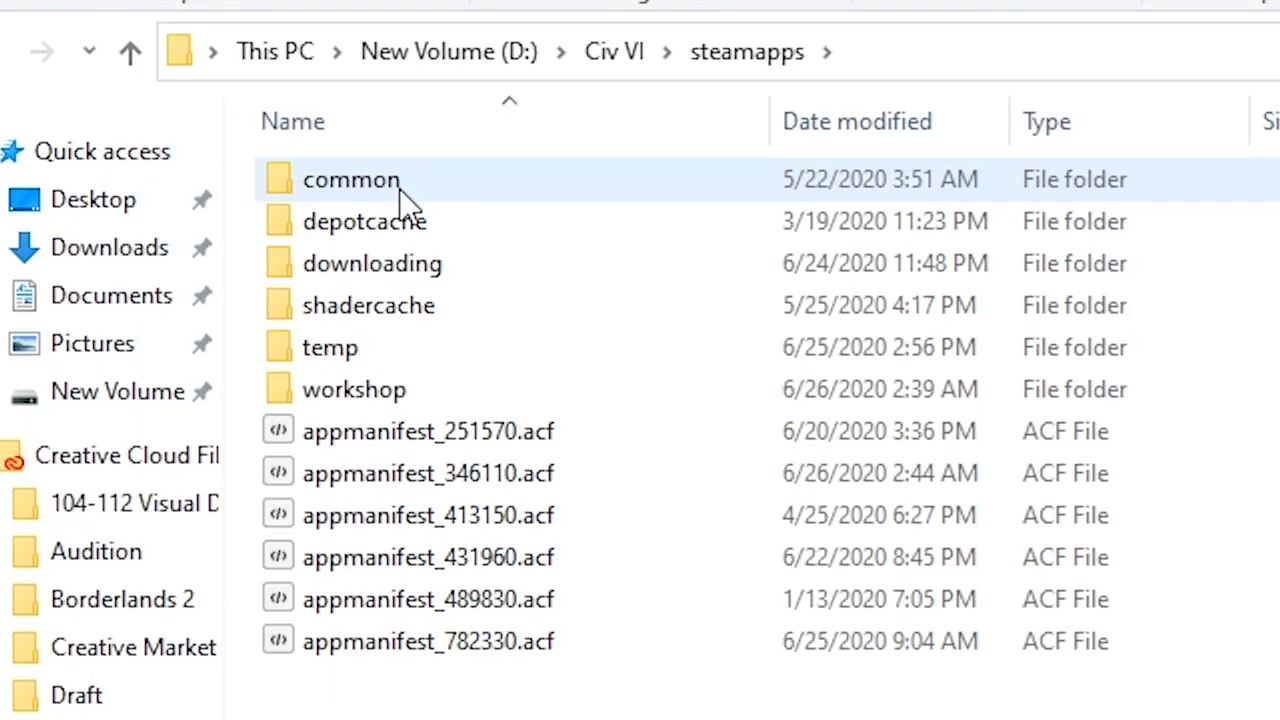
{"action": "double_click", "coordinate": [350, 180]}
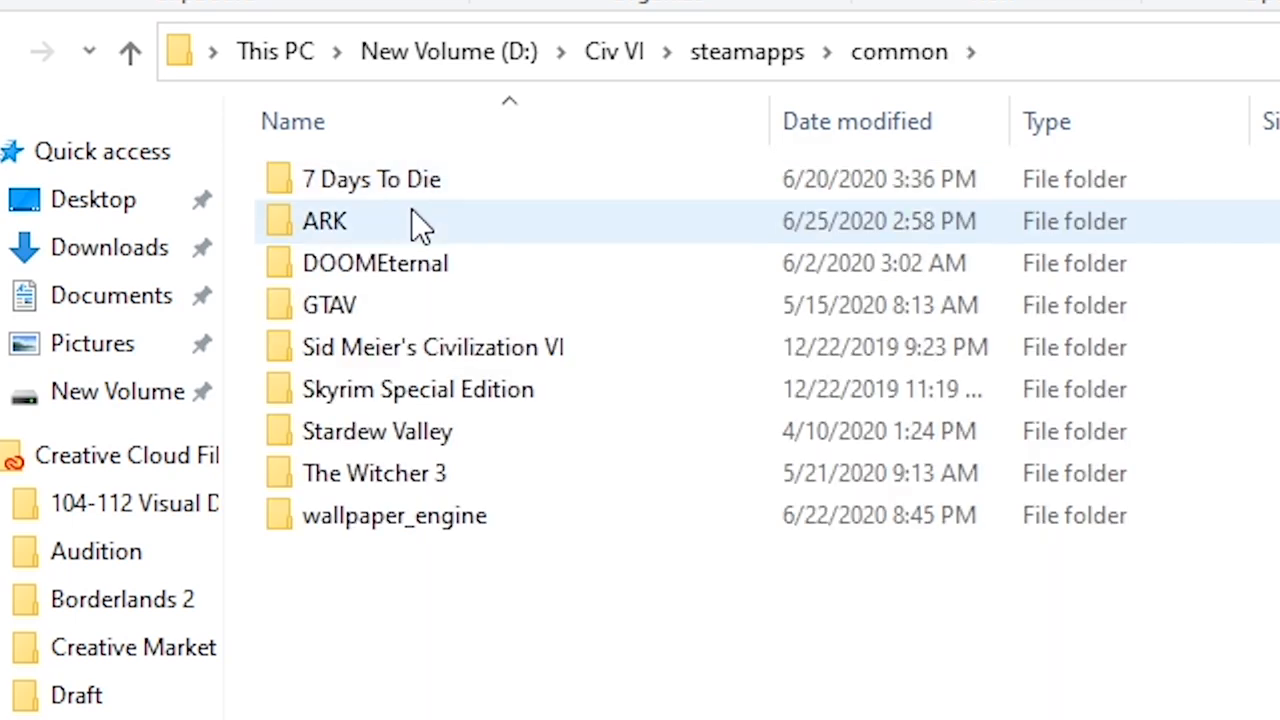
{"action": "double_click", "coordinate": [324, 220]}
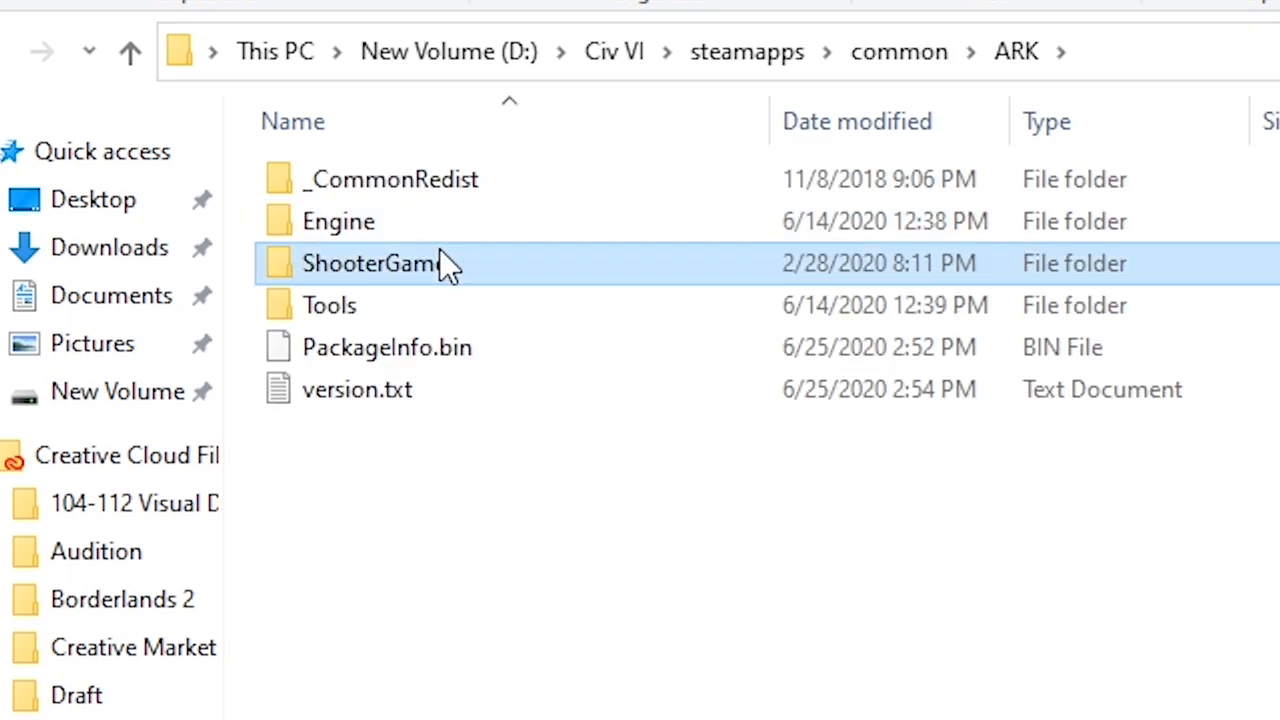
{"action": "double_click", "coordinate": [370, 264]}
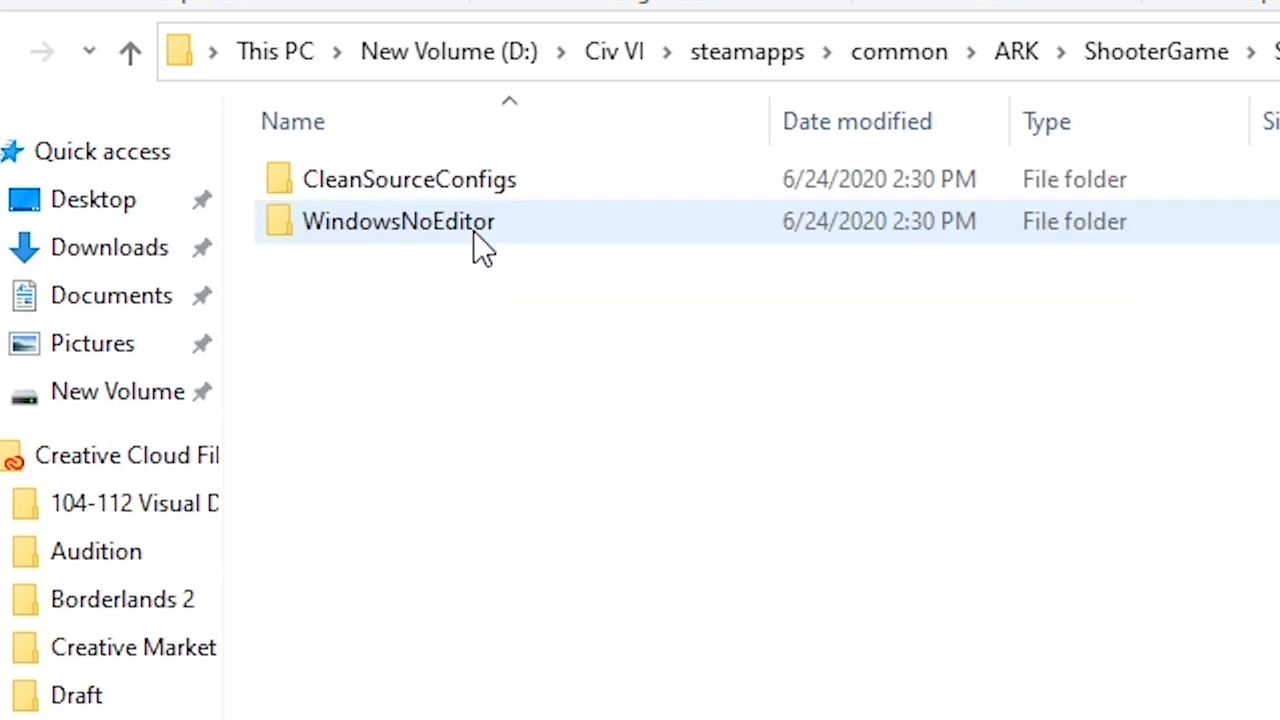
{"action": "double_click", "coordinate": [398, 220]}
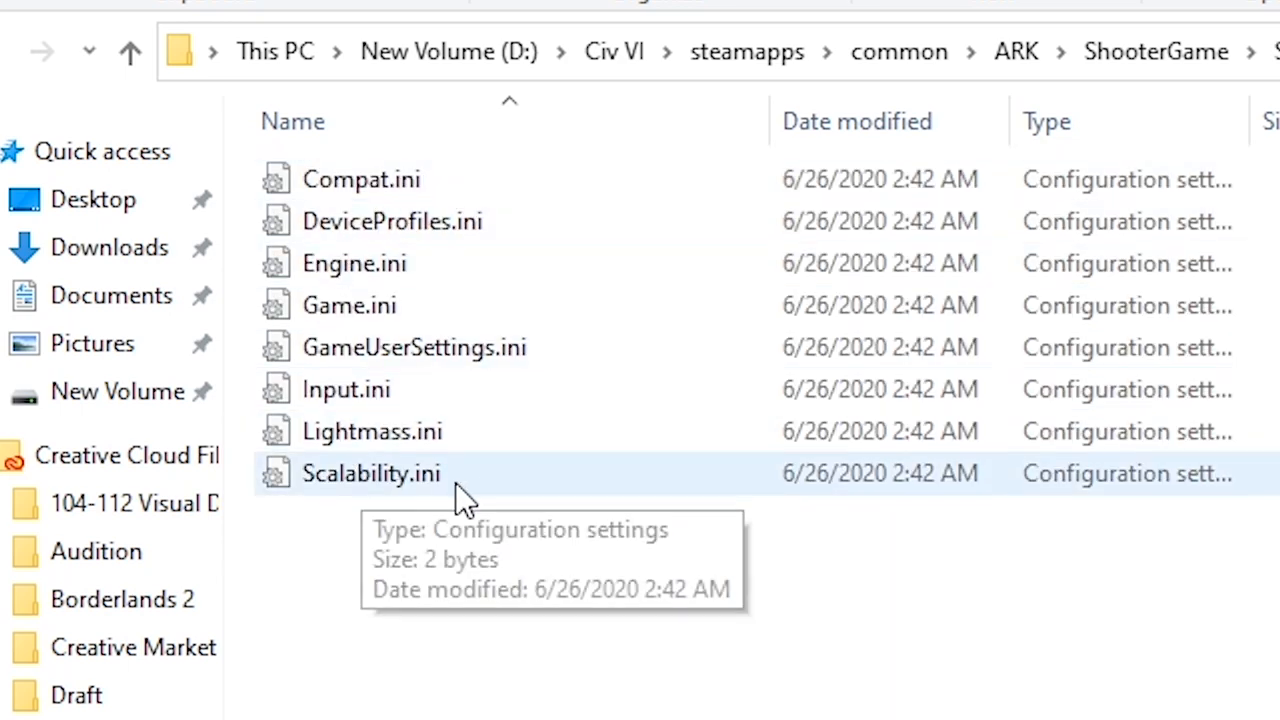
{"action": "mouse_move", "coordinate": [330, 360]}
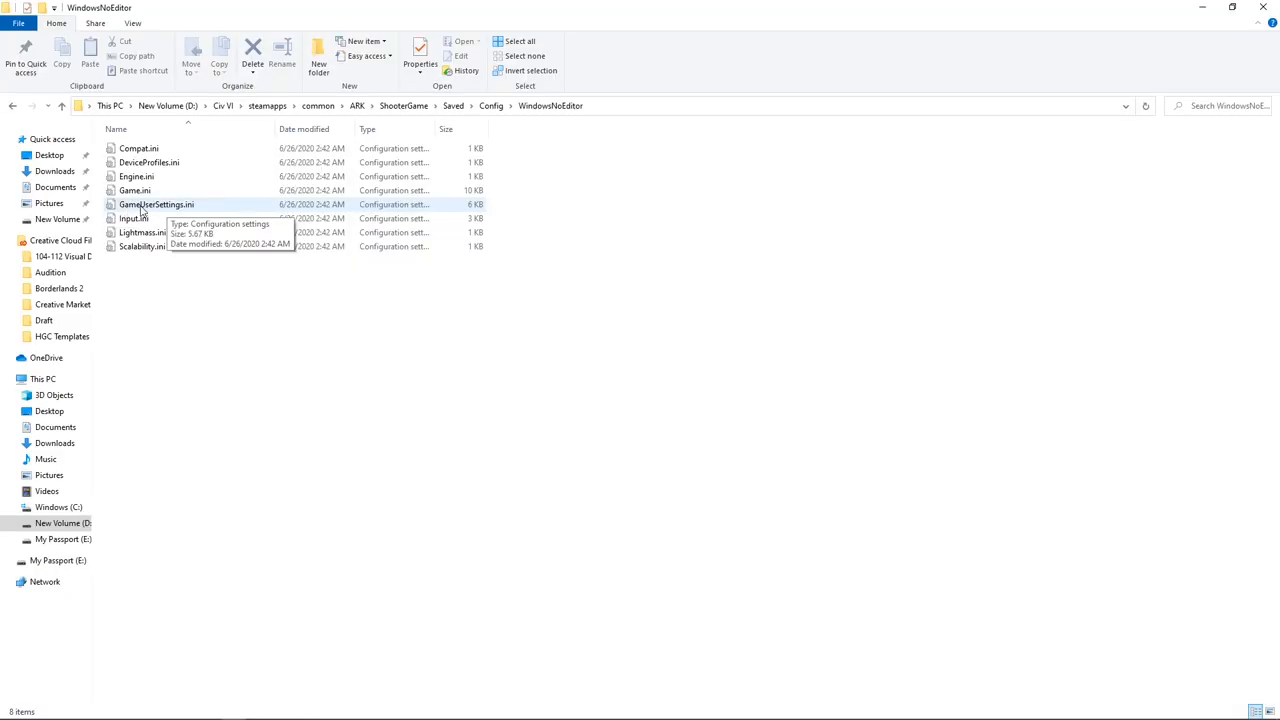
Open GameUserSettings.ini from the WindowsNoEditor folder for editing.
{"action": "left_click", "coordinate": [156, 204]}
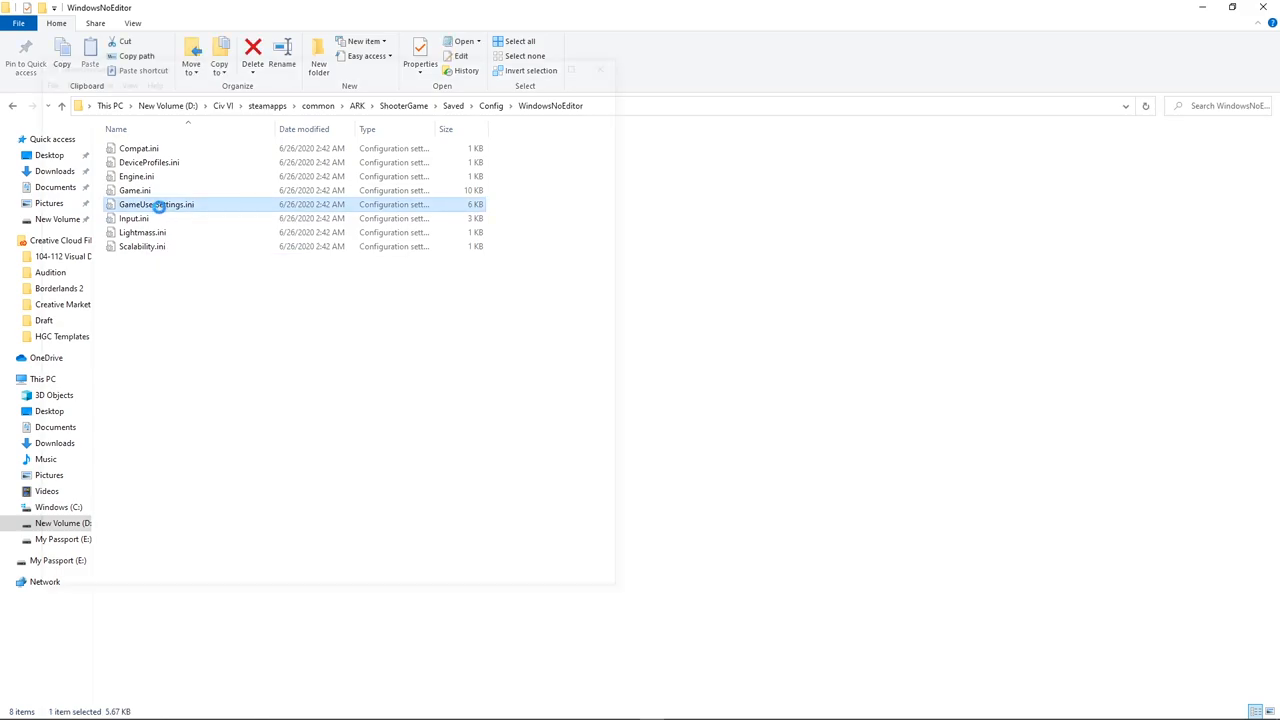
{"action": "double_click", "coordinate": [156, 204]}
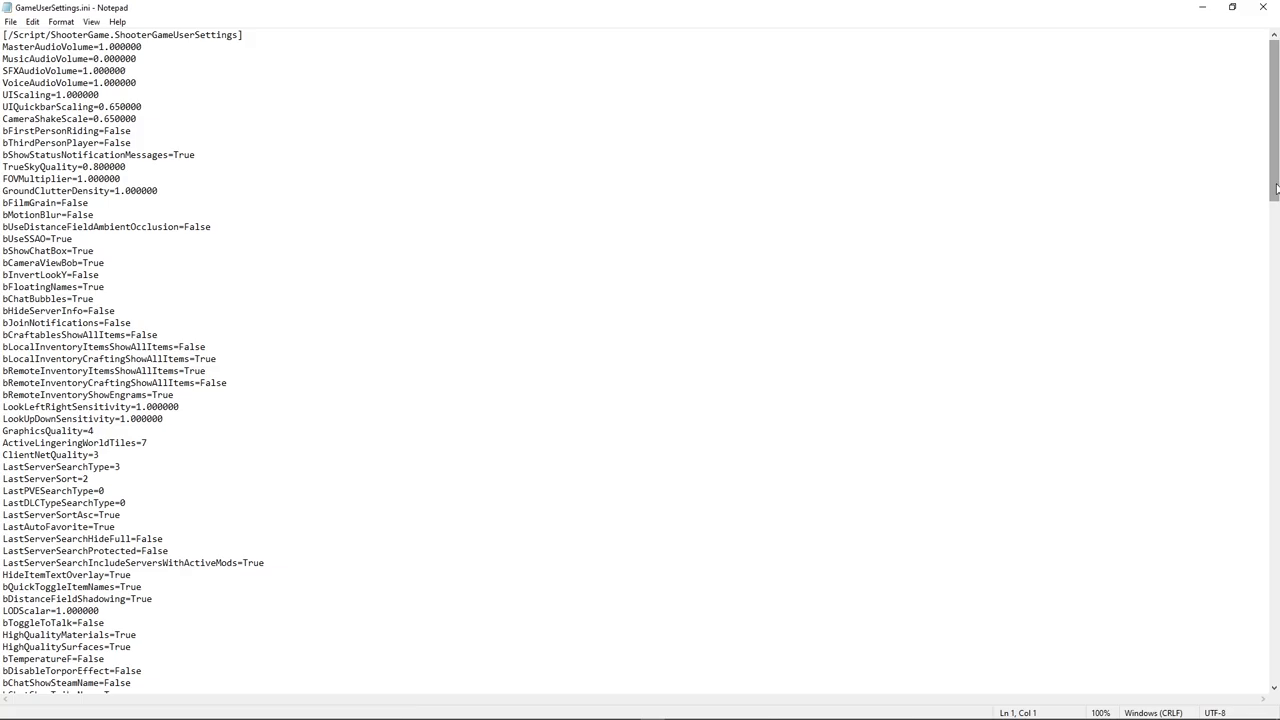
Scroll down to the [ServerSettings] section where AlwaysAllowStructurePickup=true is added.
{"action": "scroll", "scroll_direction": "down", "scroll_amount": 3}
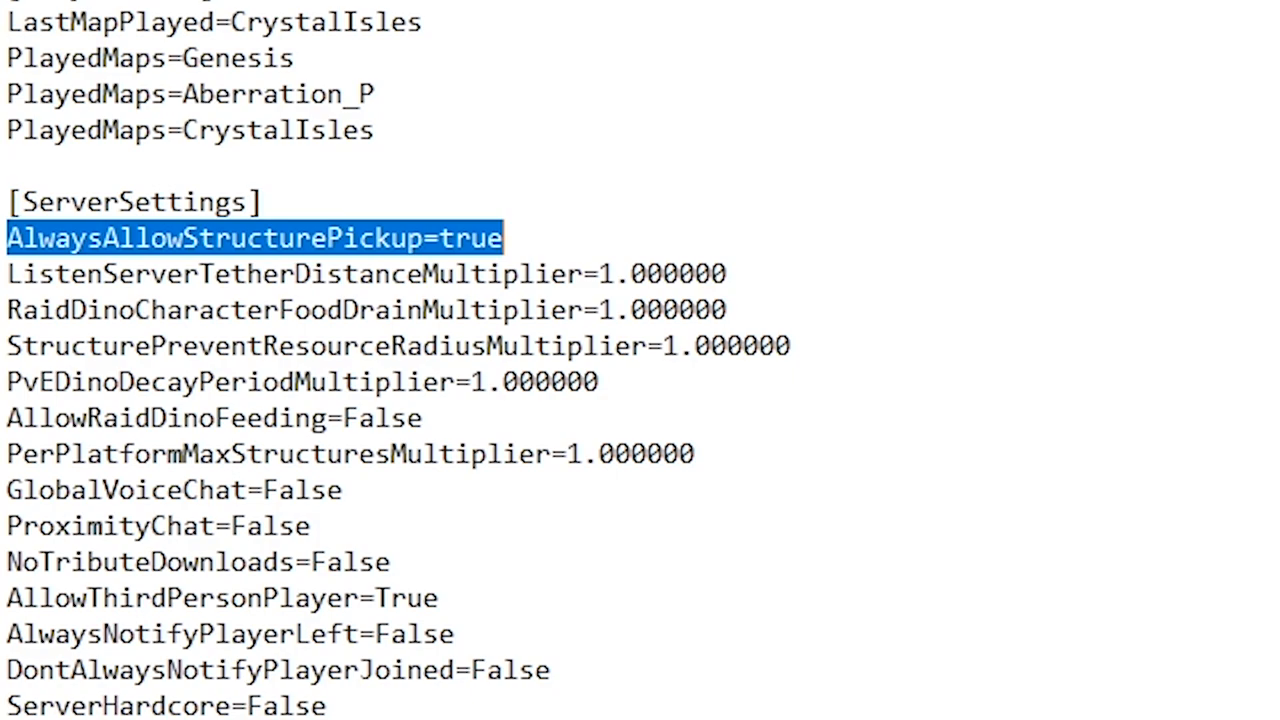
{"action": "mouse_move", "coordinate": [1122, 108]}
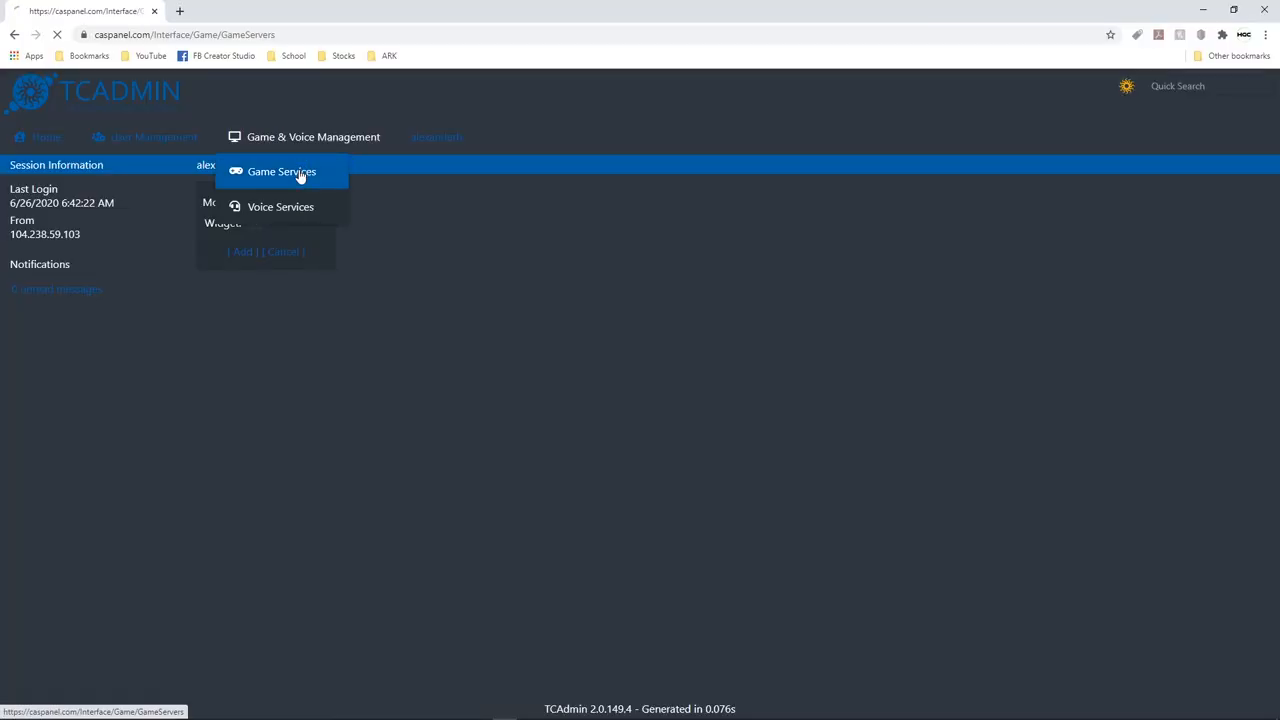
Open the ARK server's Configuration Files and edit GameUserSettings.ini in the Text Editor.
{"action": "left_click", "coordinate": [280, 172]}
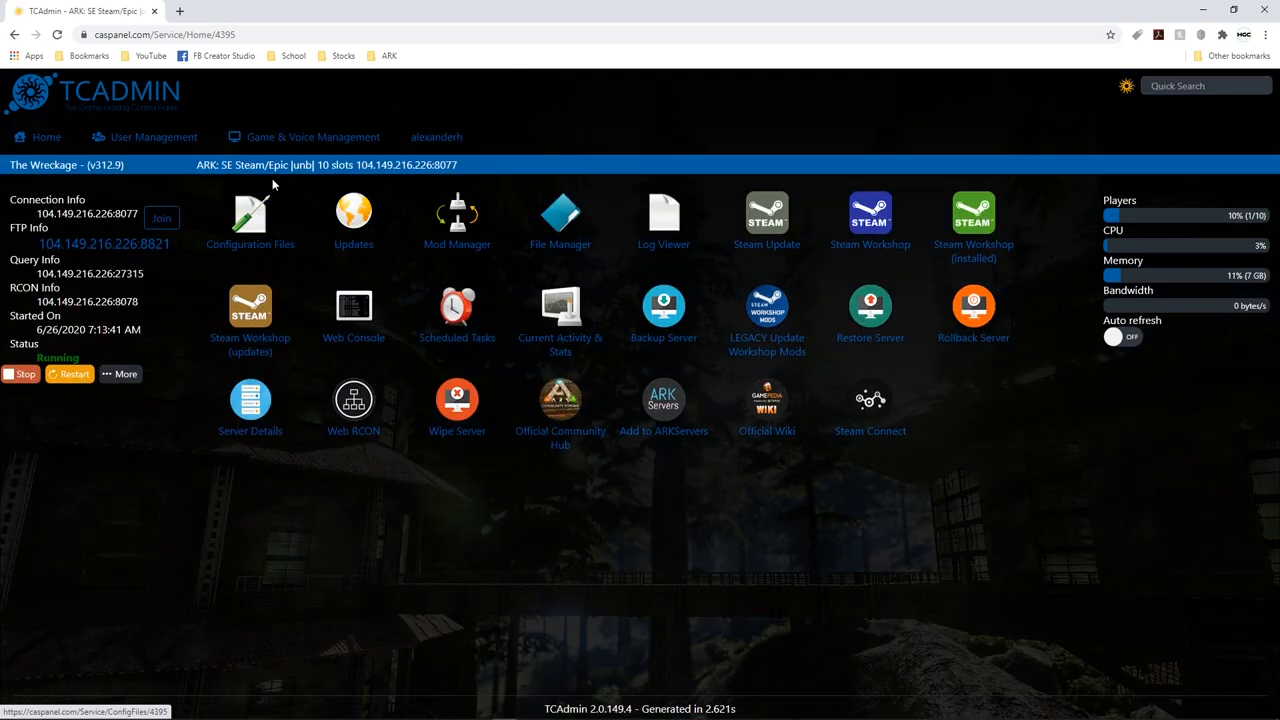
{"action": "left_click", "coordinate": [250, 218]}
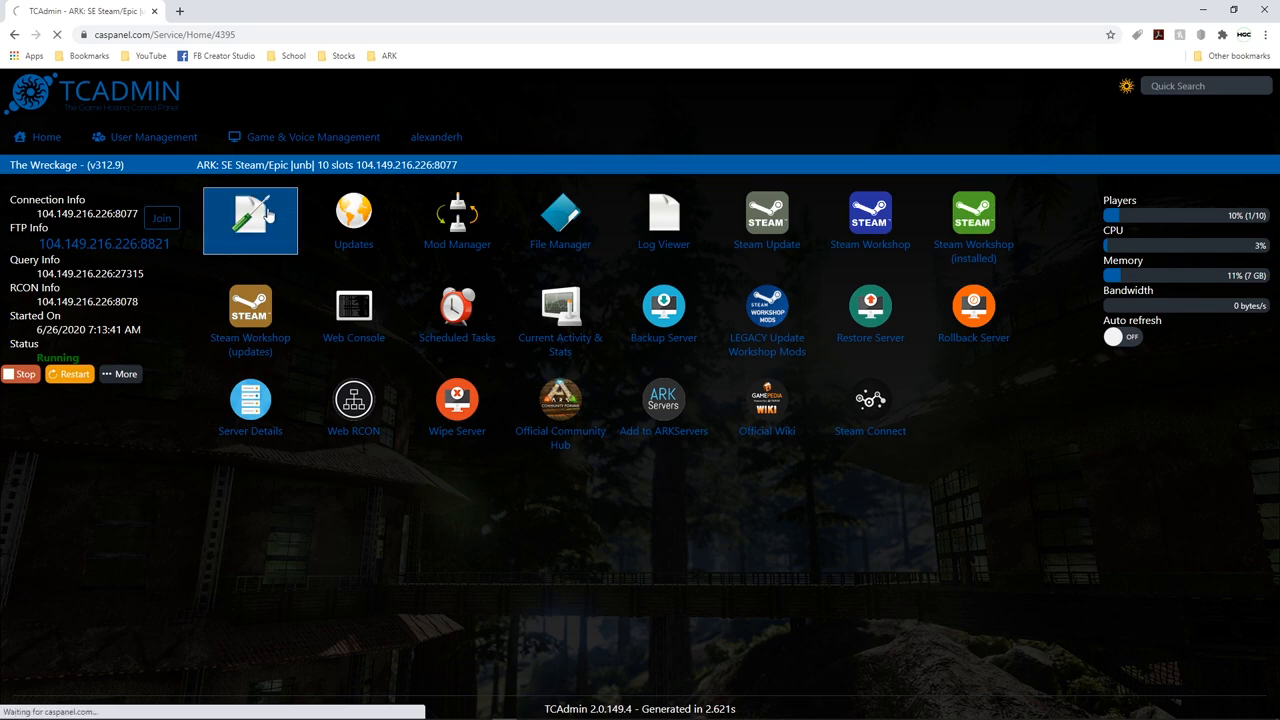
{"action": "left_click", "coordinate": [250, 216]}
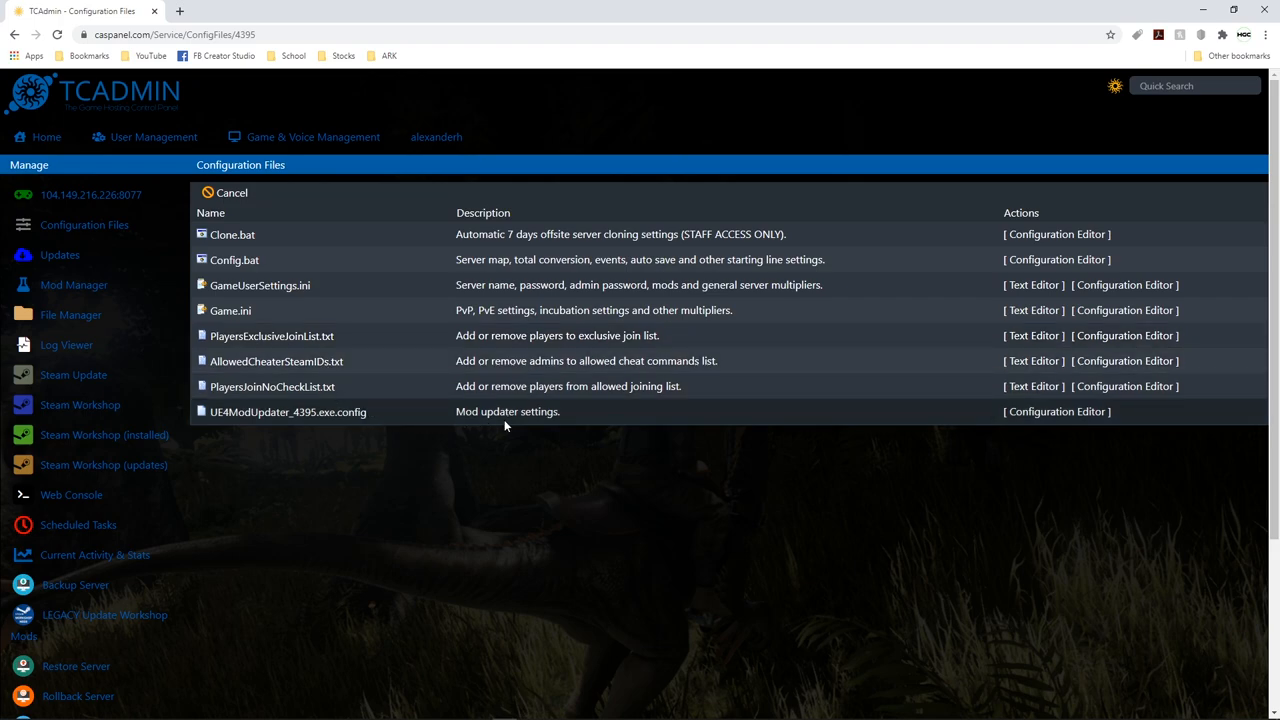
{"action": "mouse_move", "coordinate": [1024, 300]}
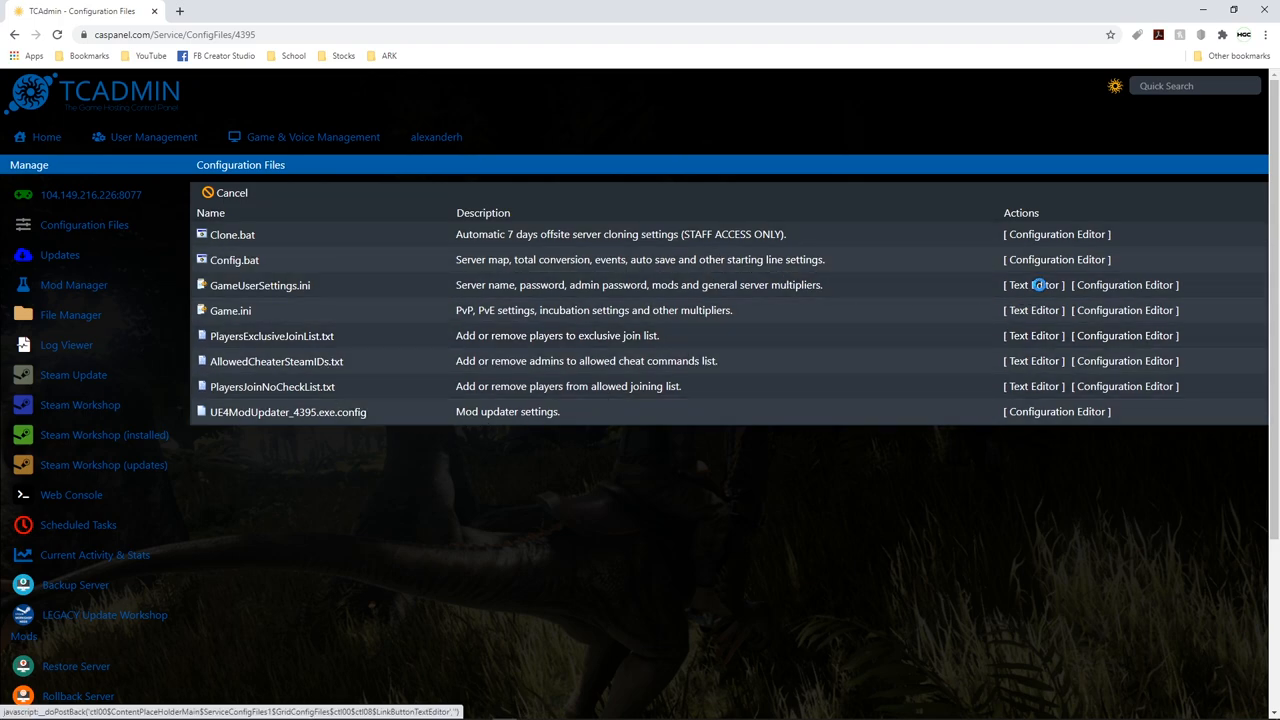
{"action": "left_click", "coordinate": [1032, 284]}
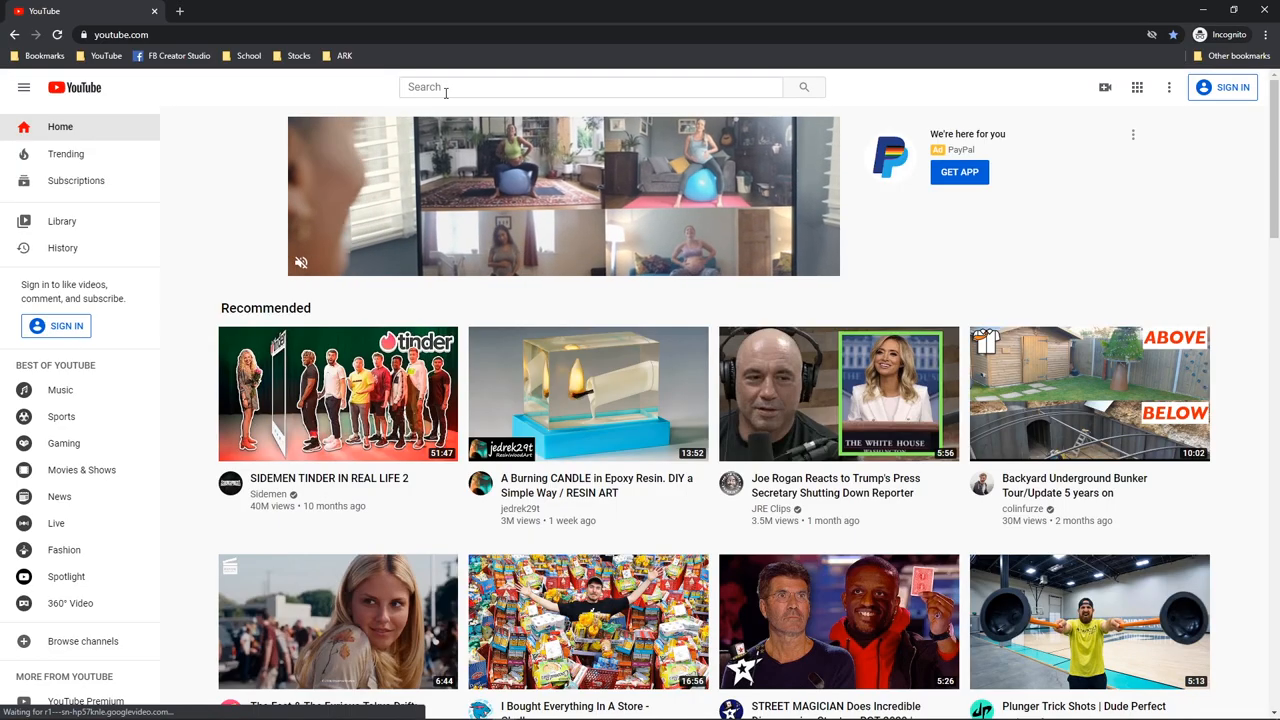
Search YouTube for 'ark top 4 ini file changes'.
{"action": "type", "text": "ark"}
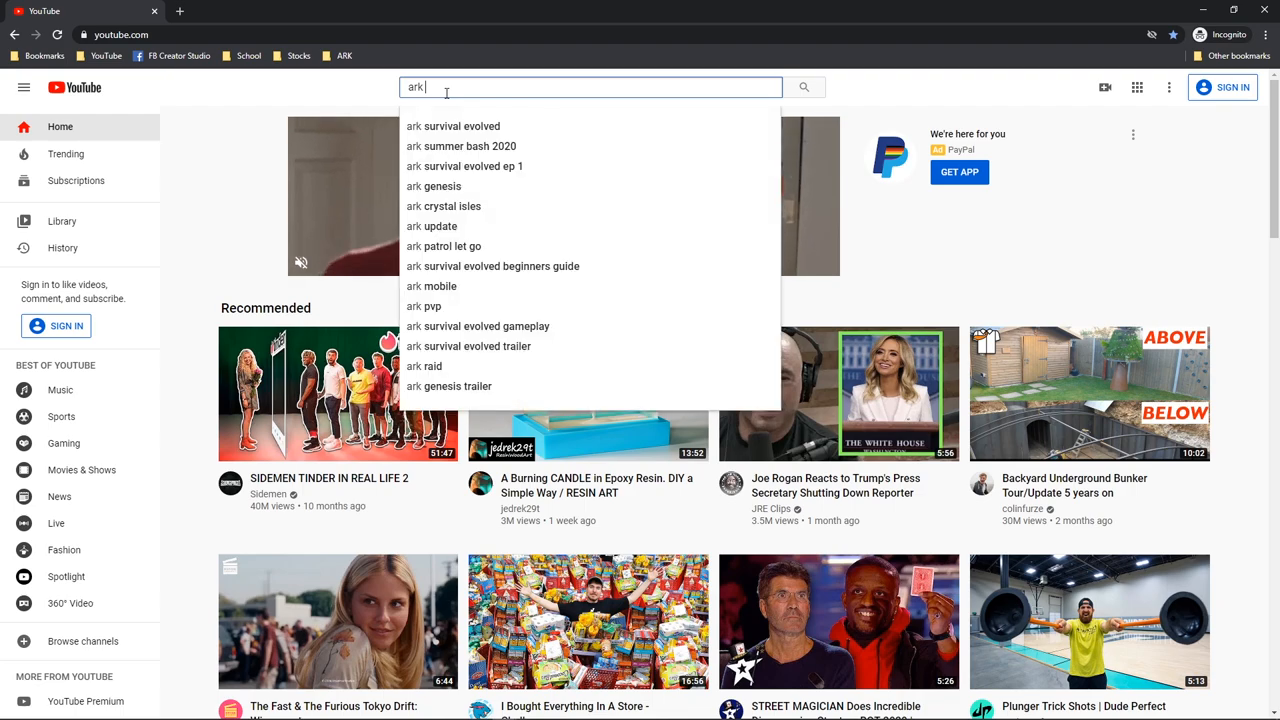
{"action": "type", "text": "top 4 in"}
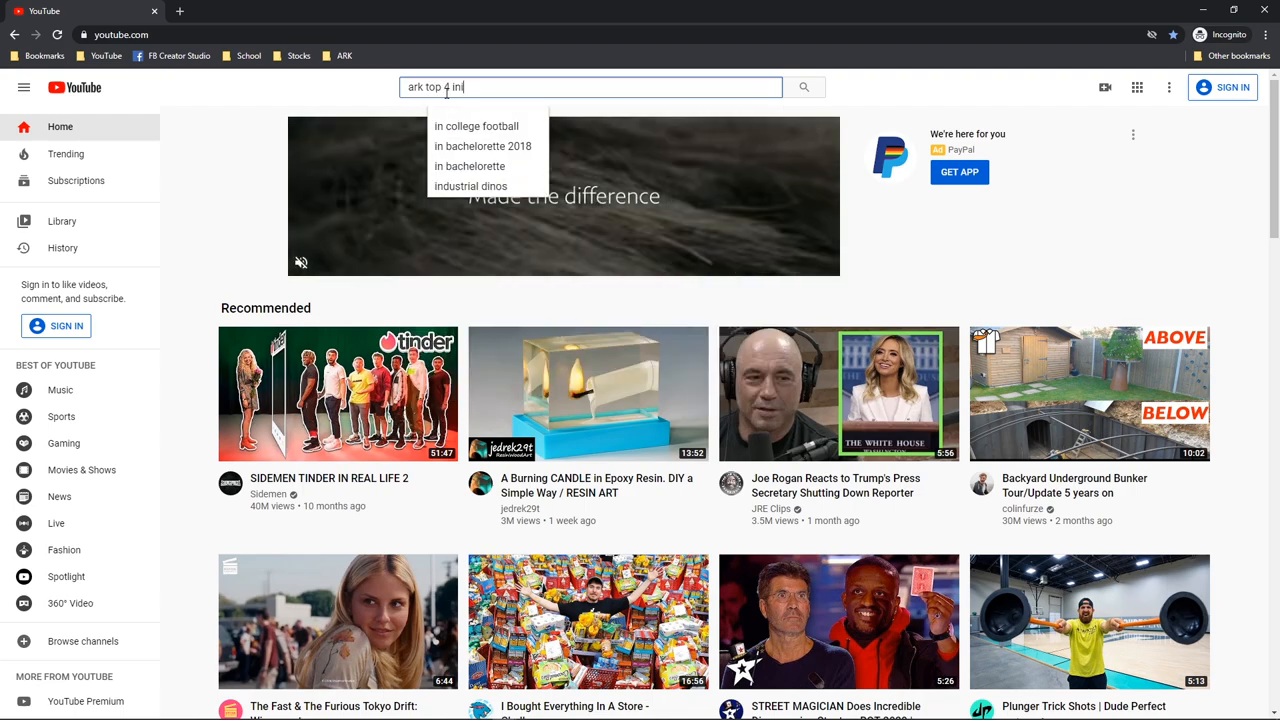
{"action": "type", "text": "file changes"}
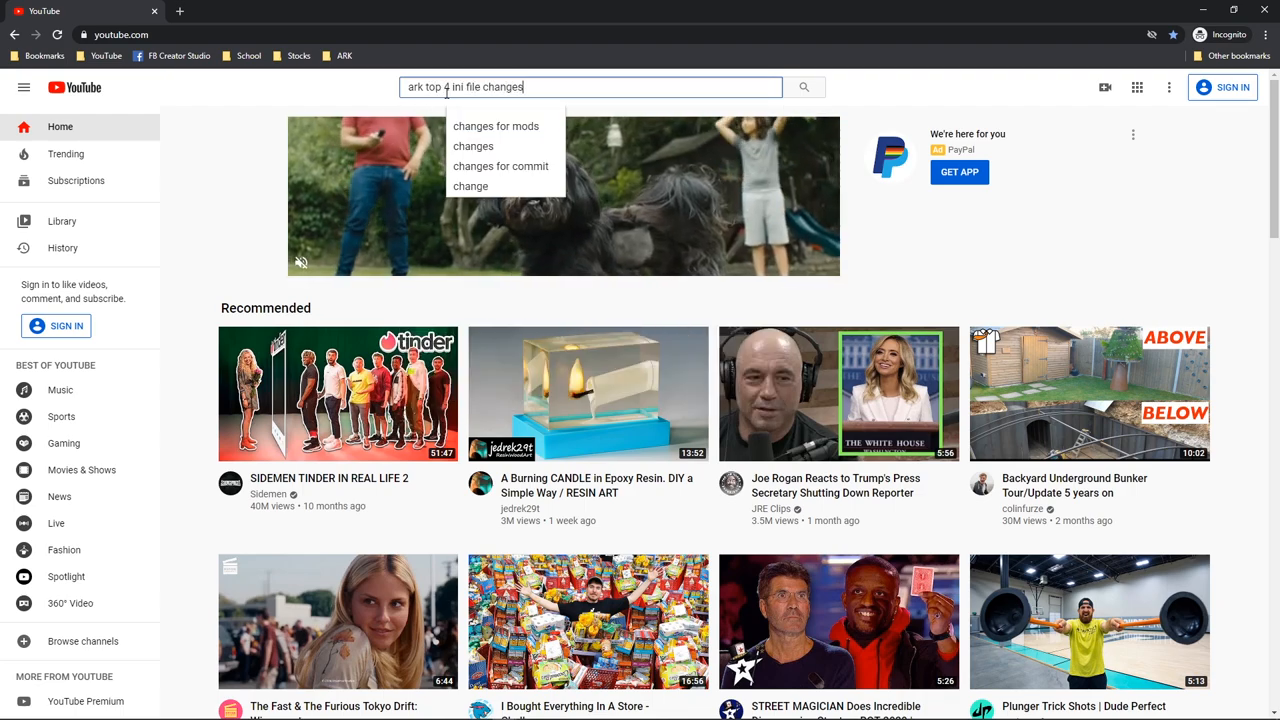
{"action": "key", "text": "Return"}
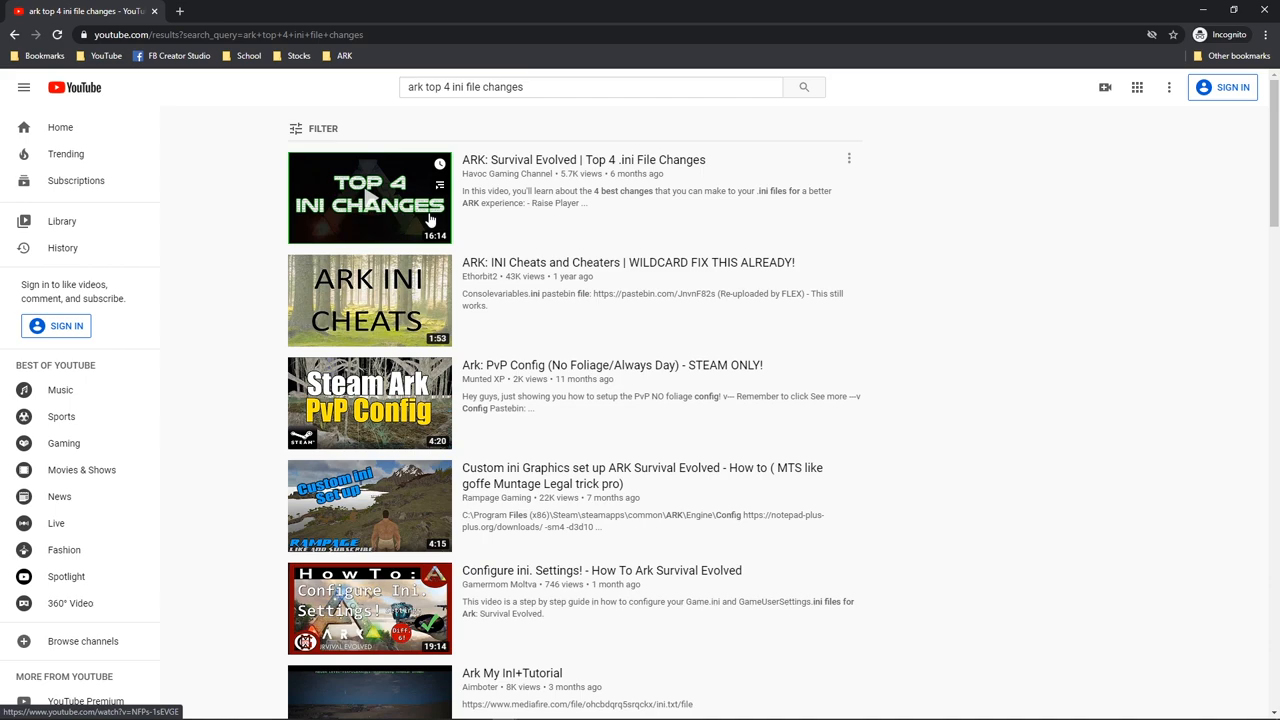
{"action": "mouse_move", "coordinate": [510, 164]}
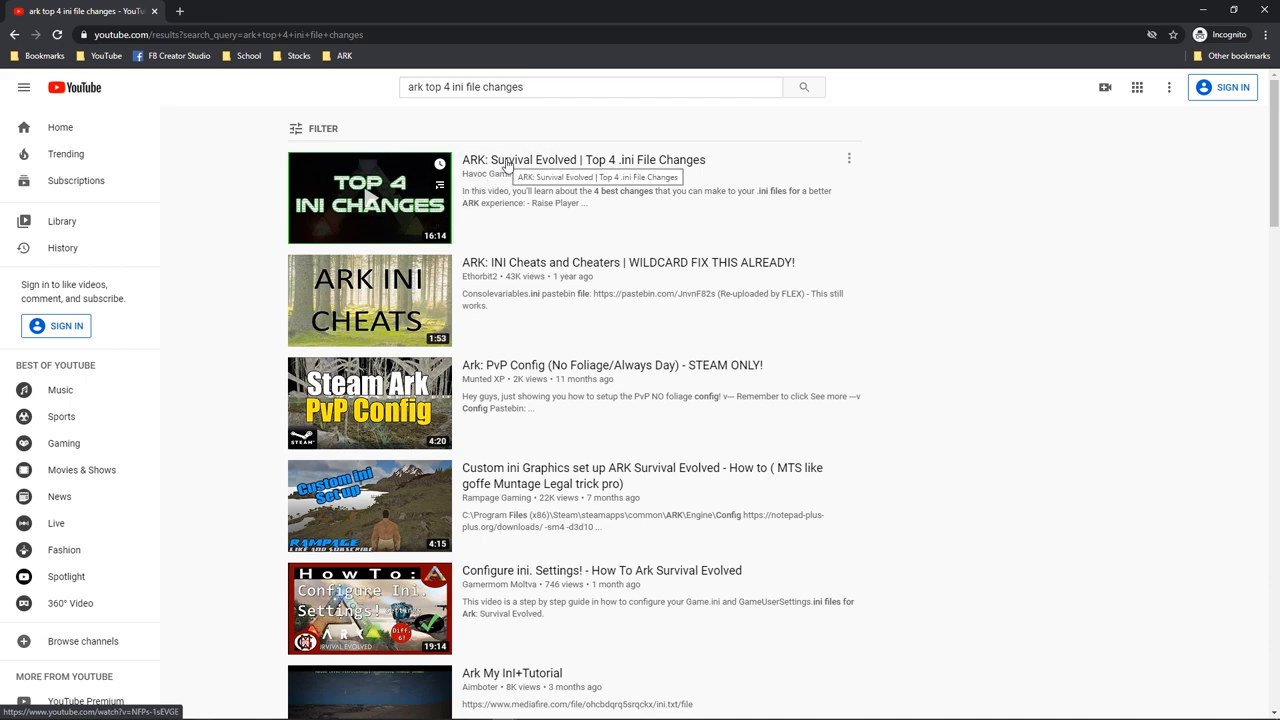